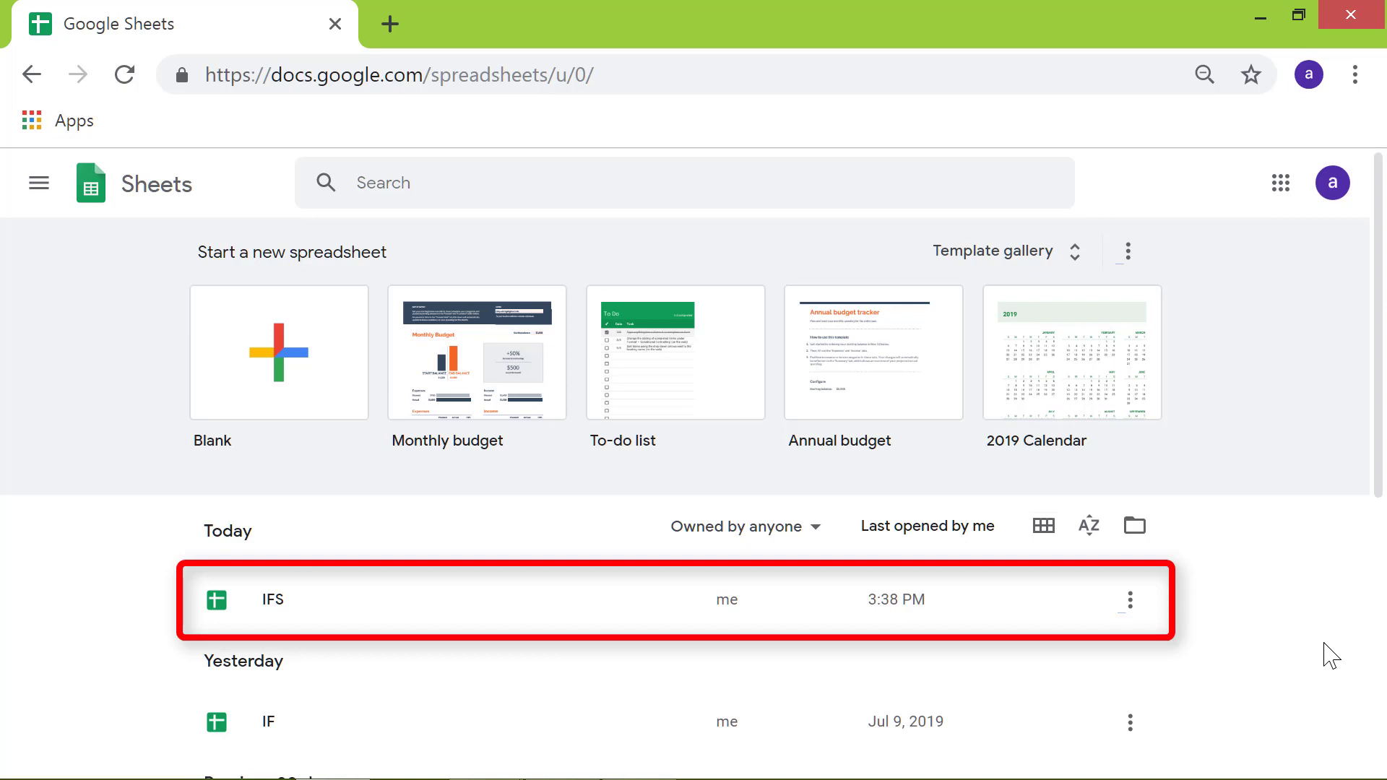
pyautogui.moveTo(511, 610)
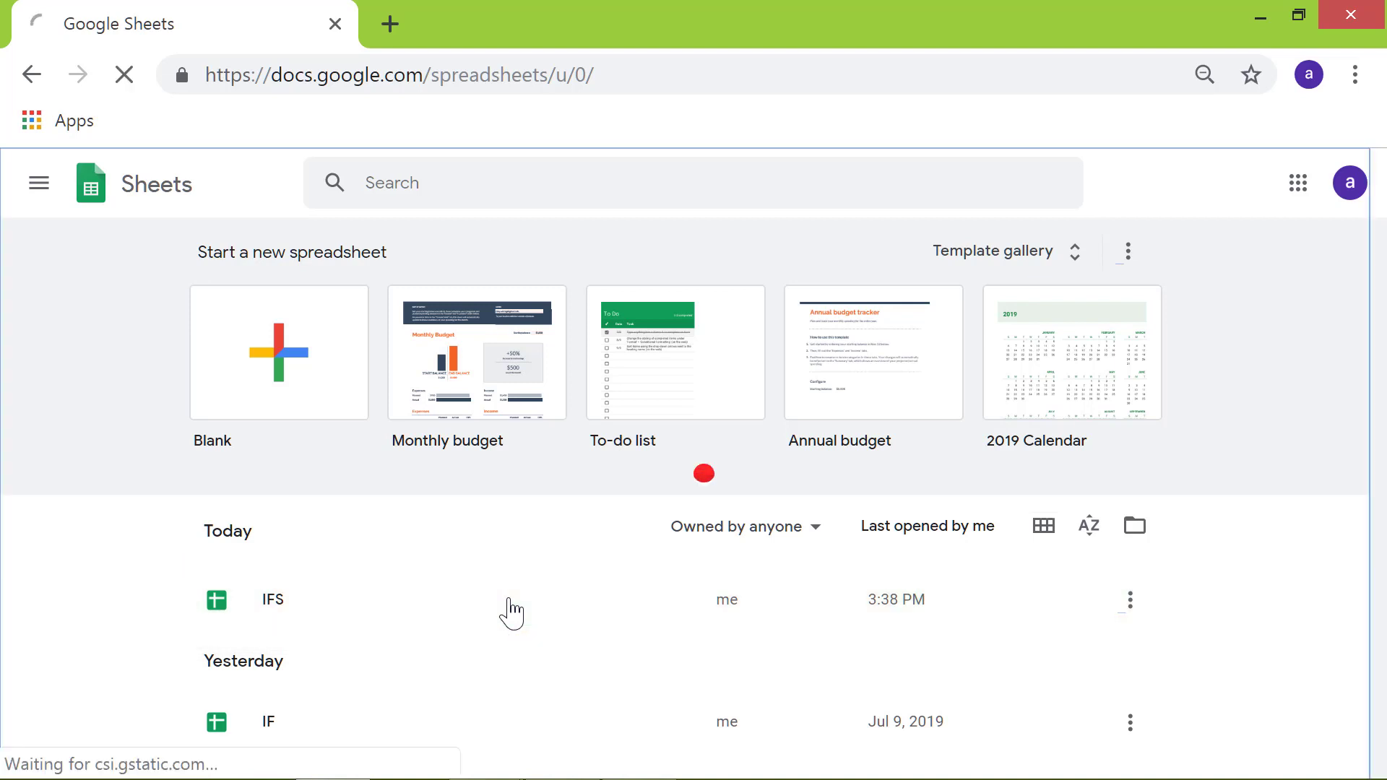
# Step: Open the IFS book store spreadsheet and select cell C3 for the discount formula
pyautogui.click(272, 600)
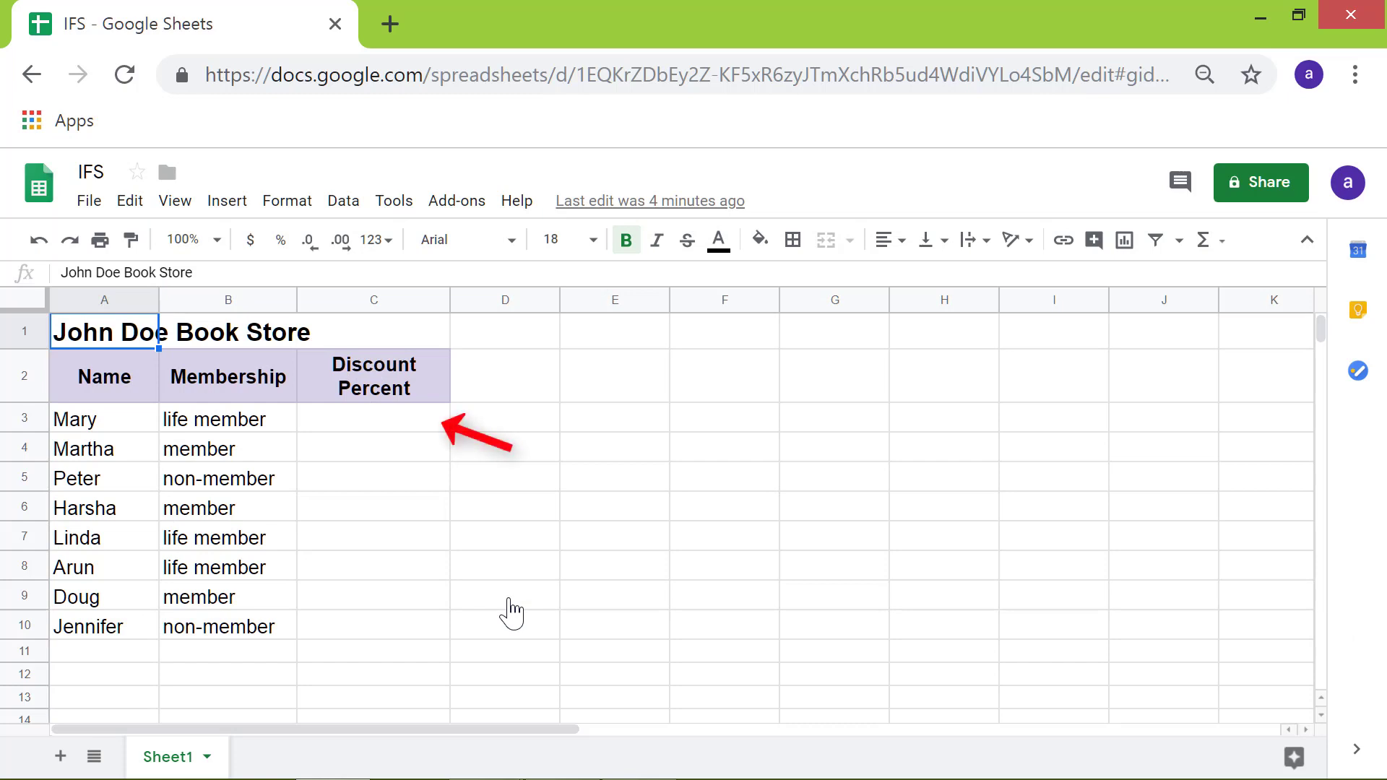
pyautogui.moveTo(829, 606)
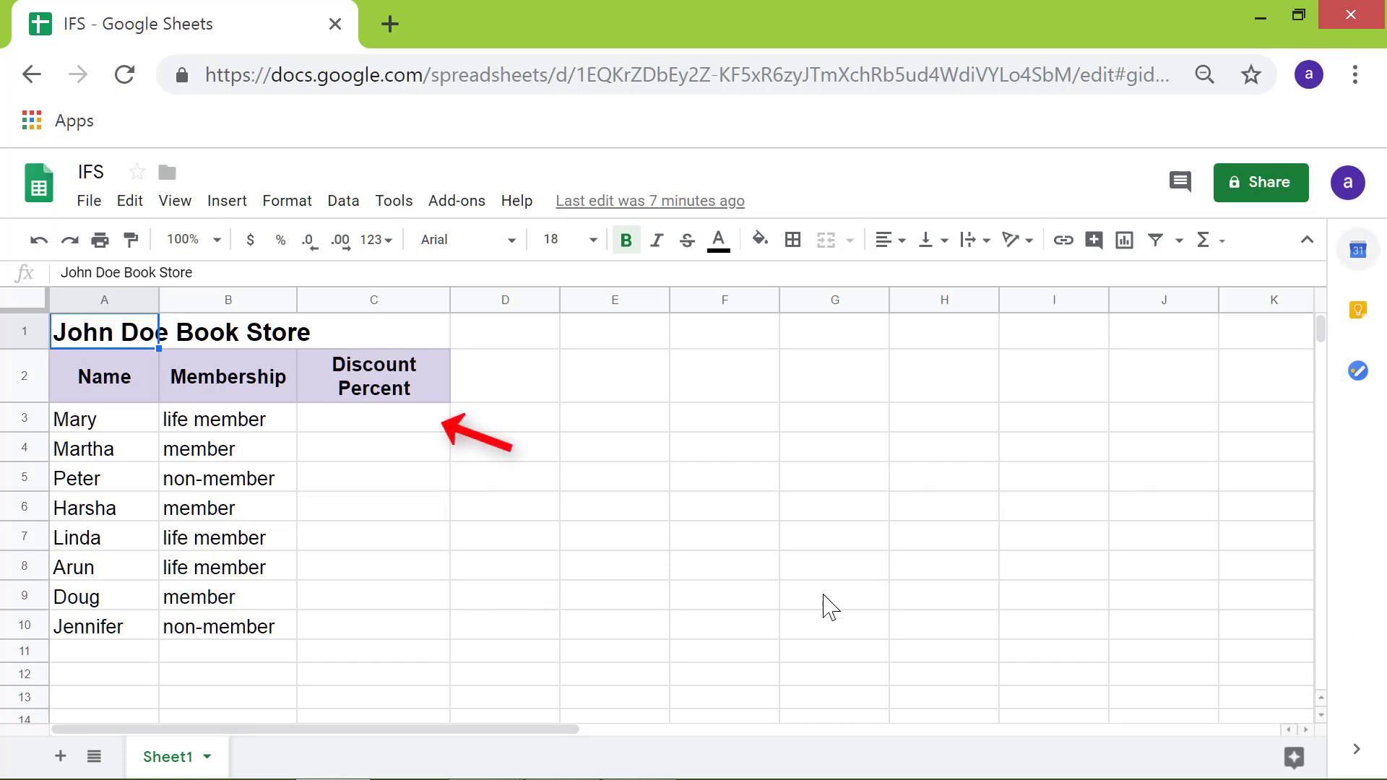
pyautogui.click(372, 418)
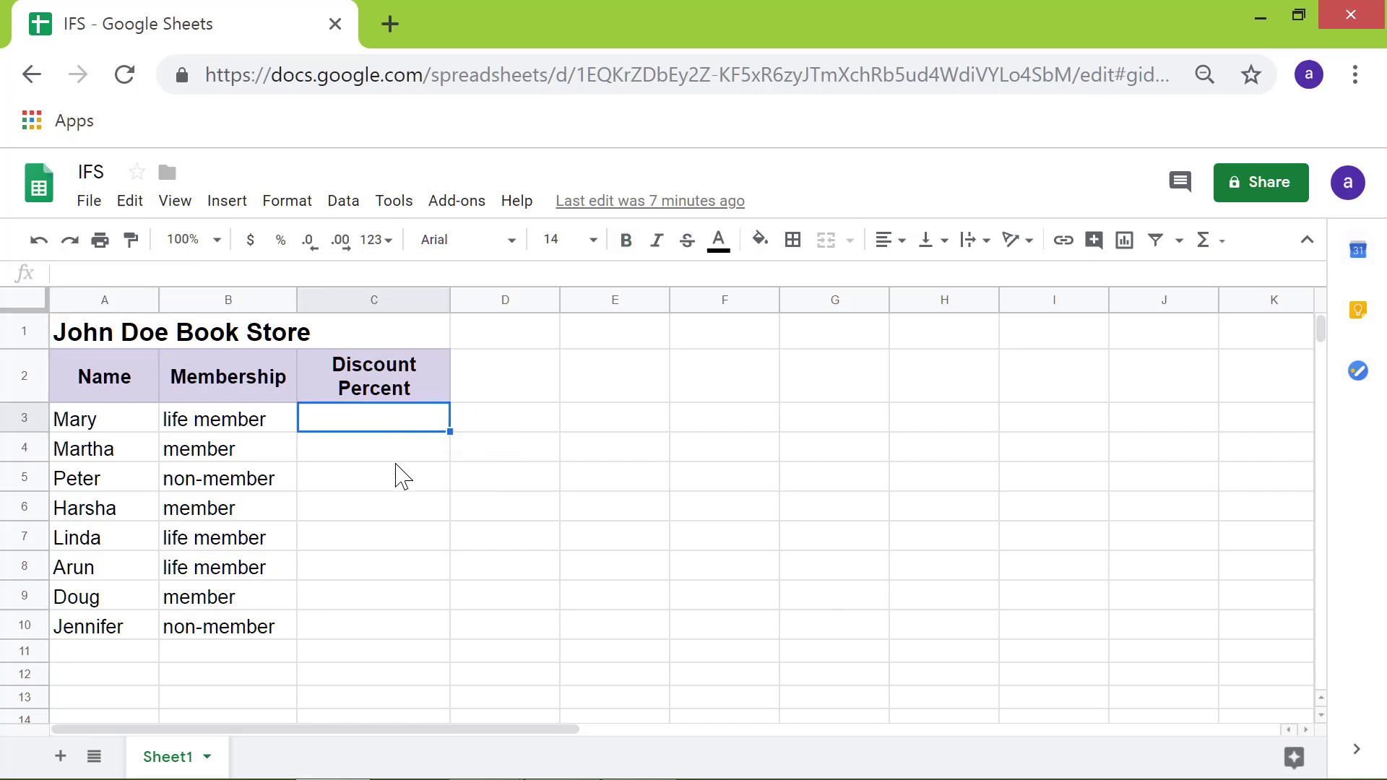
# Step: In C3, begin =IFS from autocomplete and expand the IFS argument help
pyautogui.write('=')
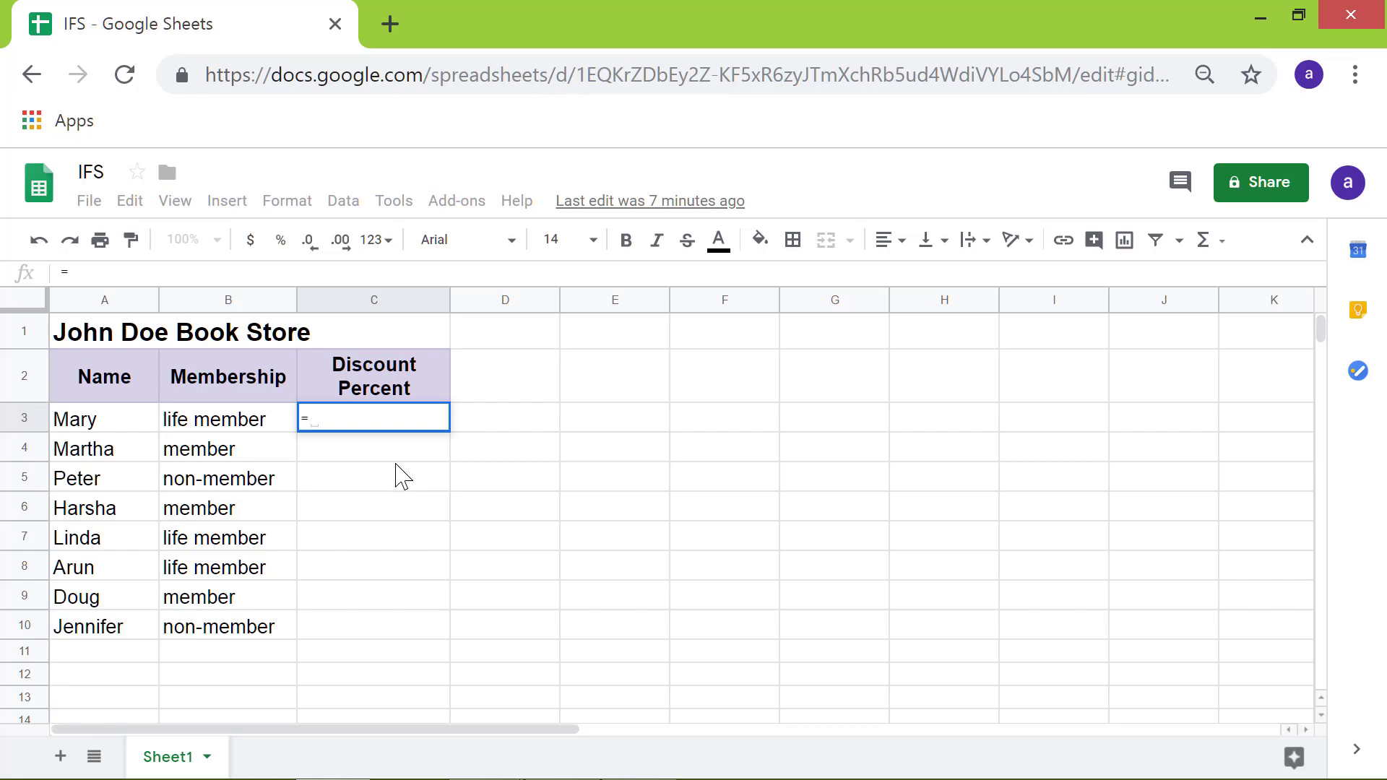
pyautogui.write('i')
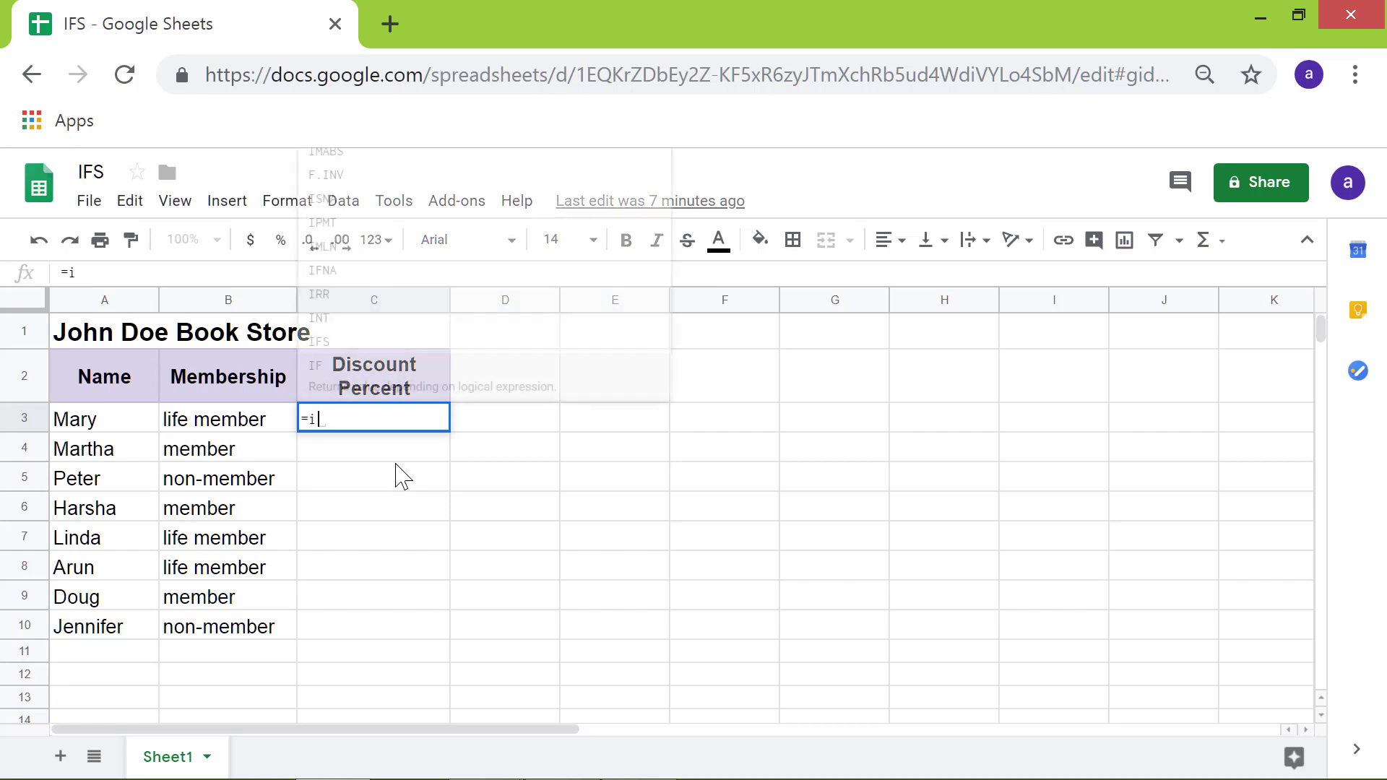
pyautogui.write('f')
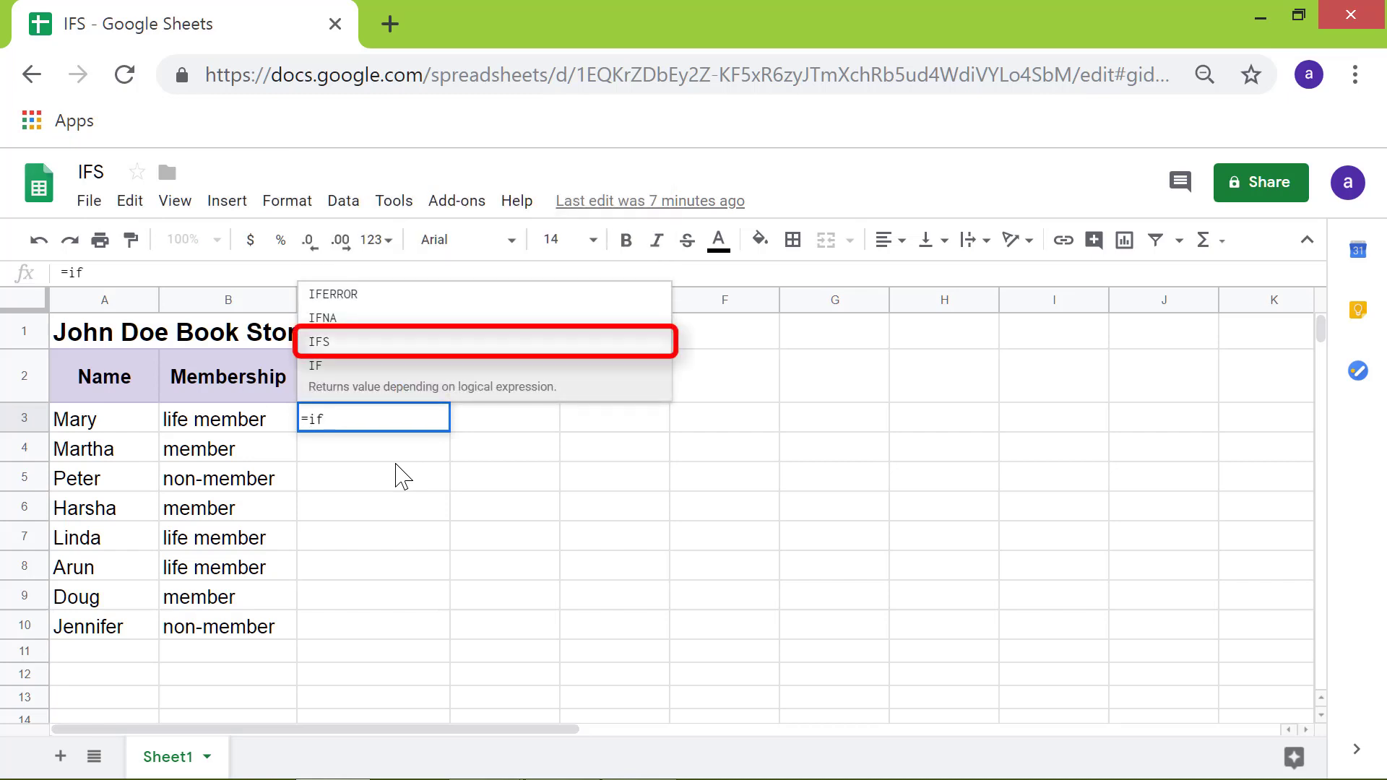
pyautogui.click(319, 343)
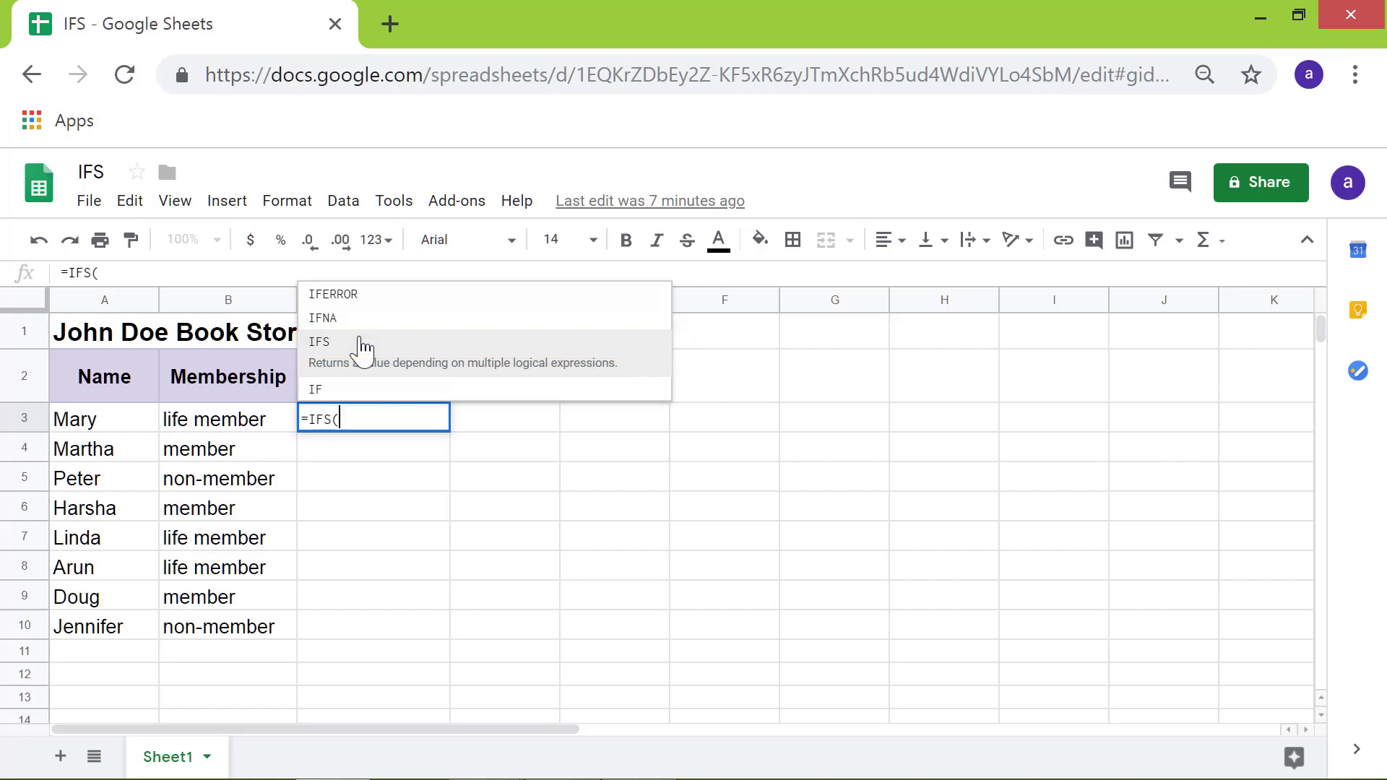
pyautogui.click(319, 342)
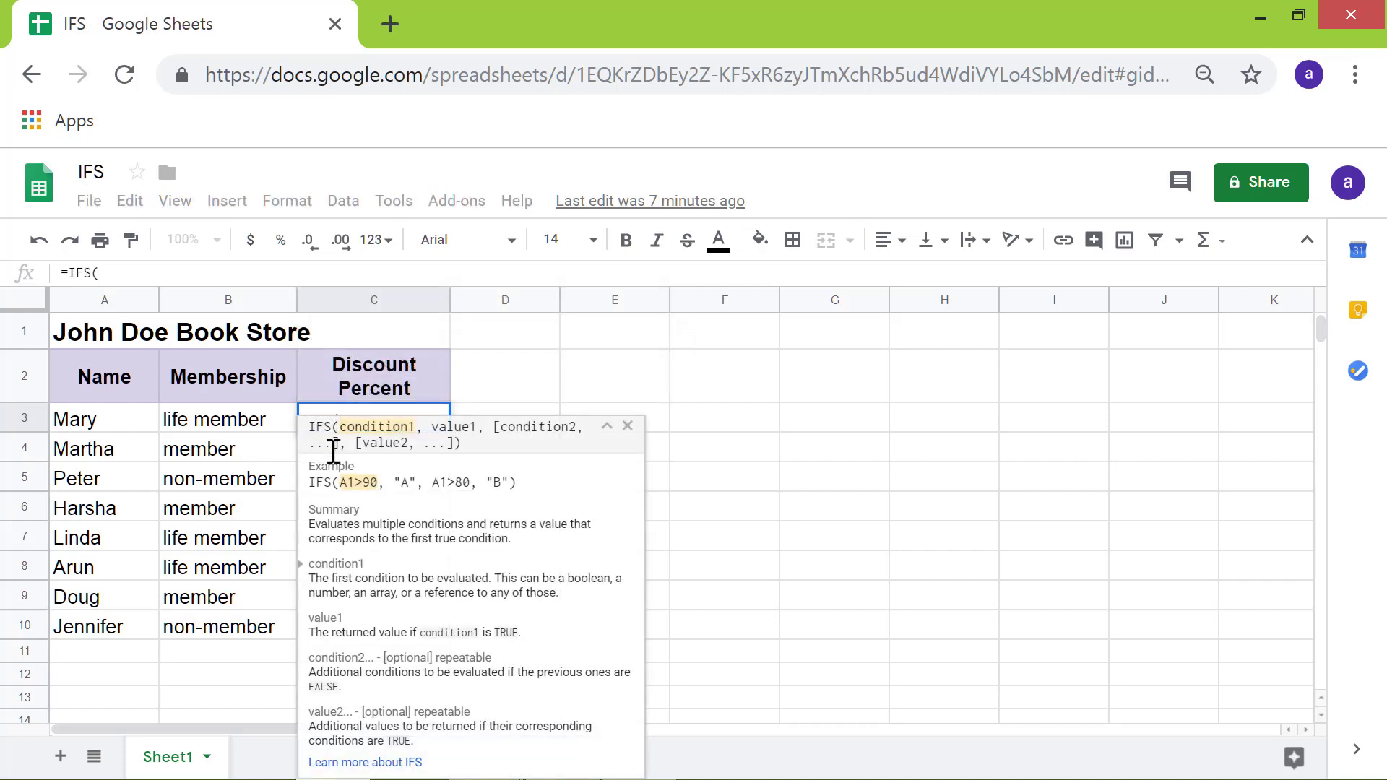
pyautogui.write('b')
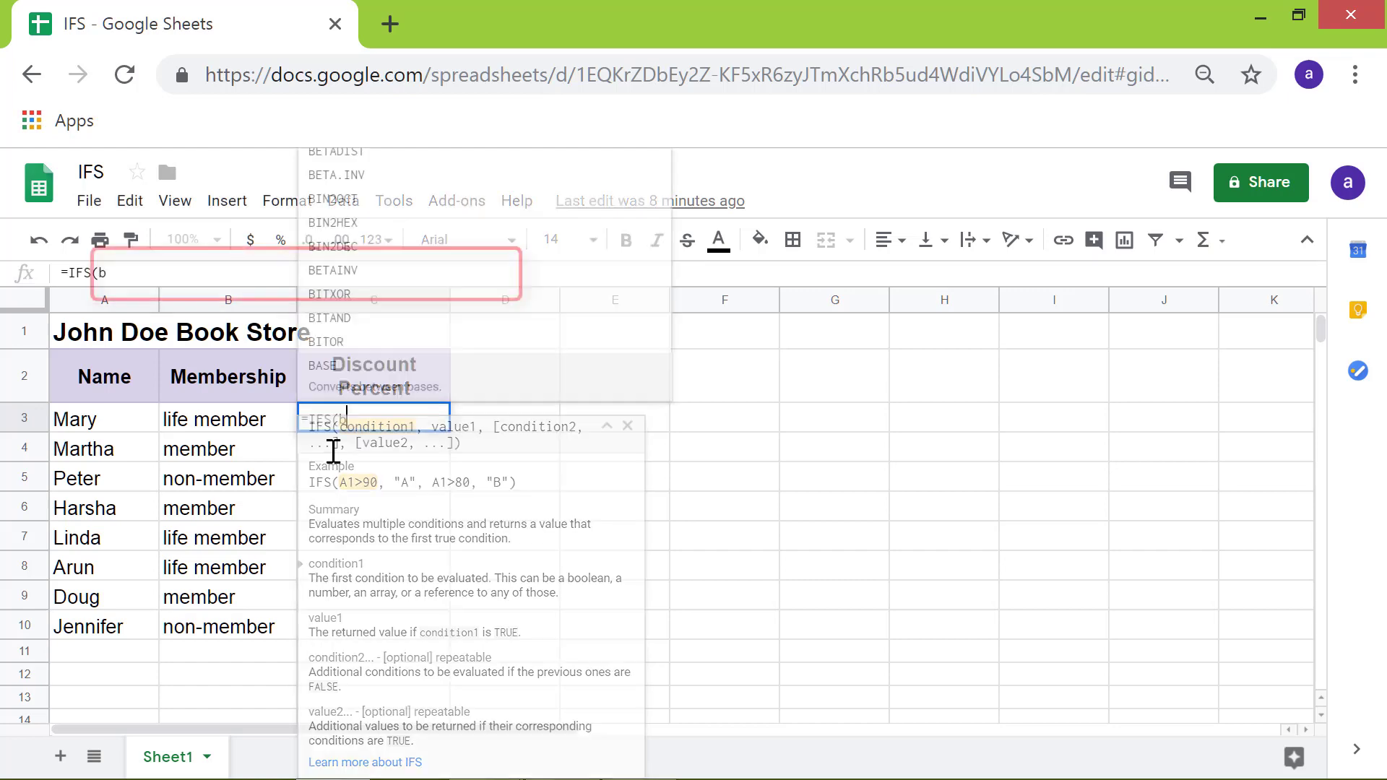
# Step: Add the first IFS condition: B3 equal to "life member" returns 20
pyautogui.write('3')
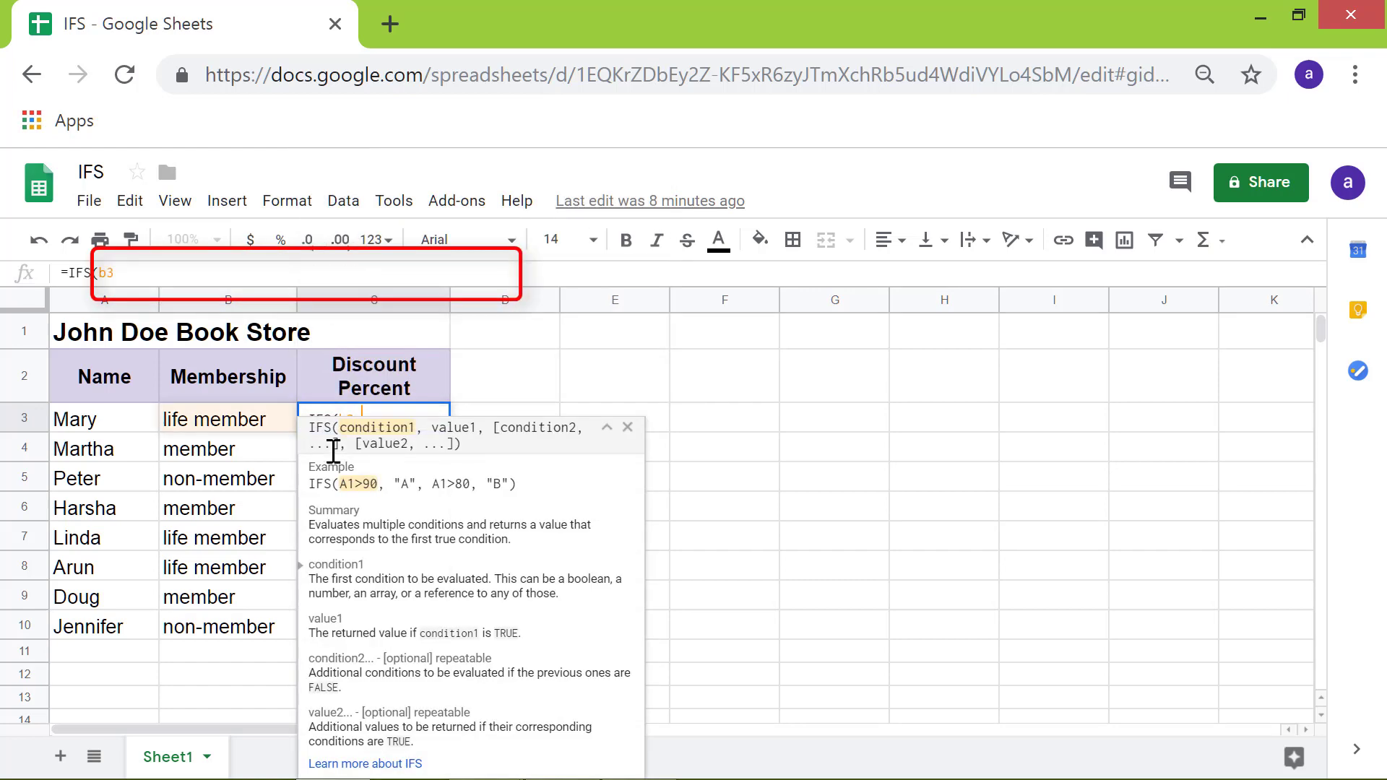
pyautogui.write('="1')
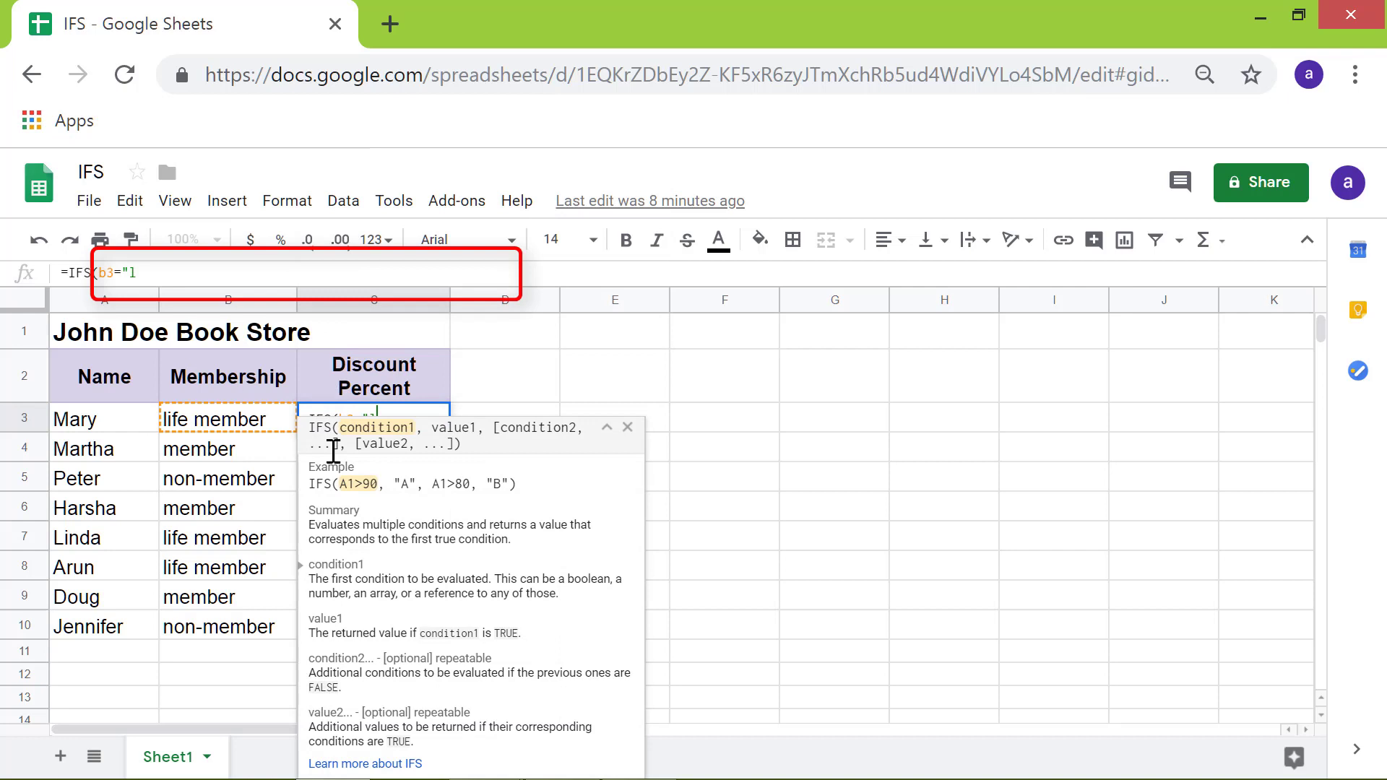
pyautogui.write('life mem')
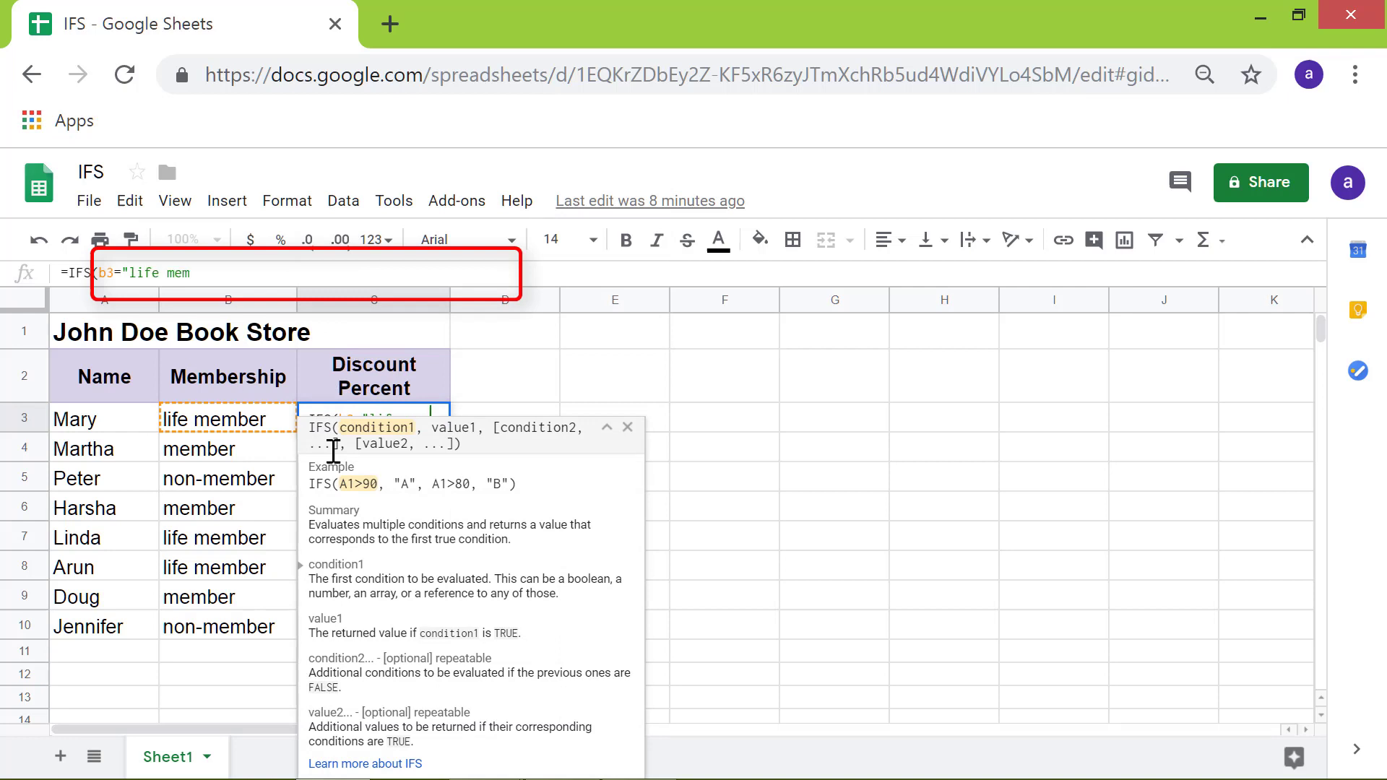
pyautogui.write('ber')
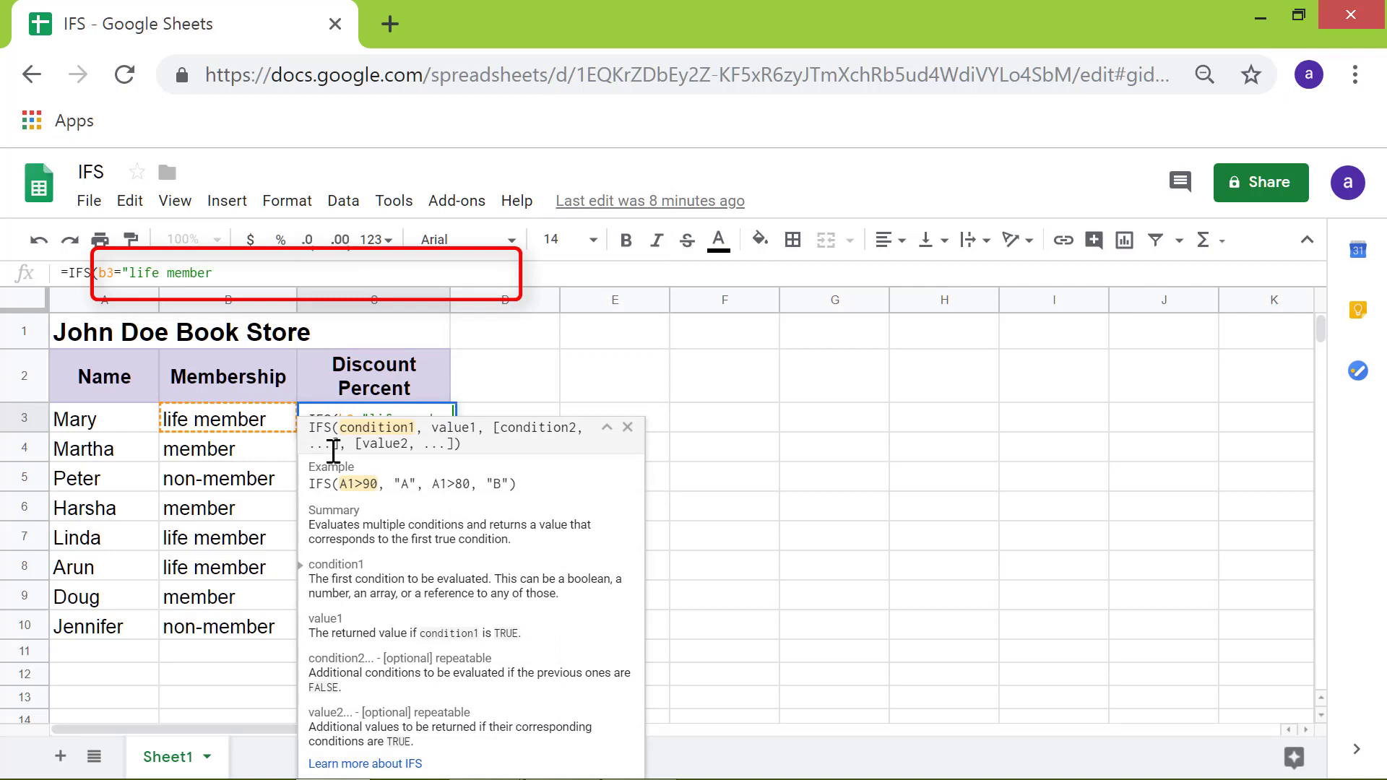
pyautogui.write('"')
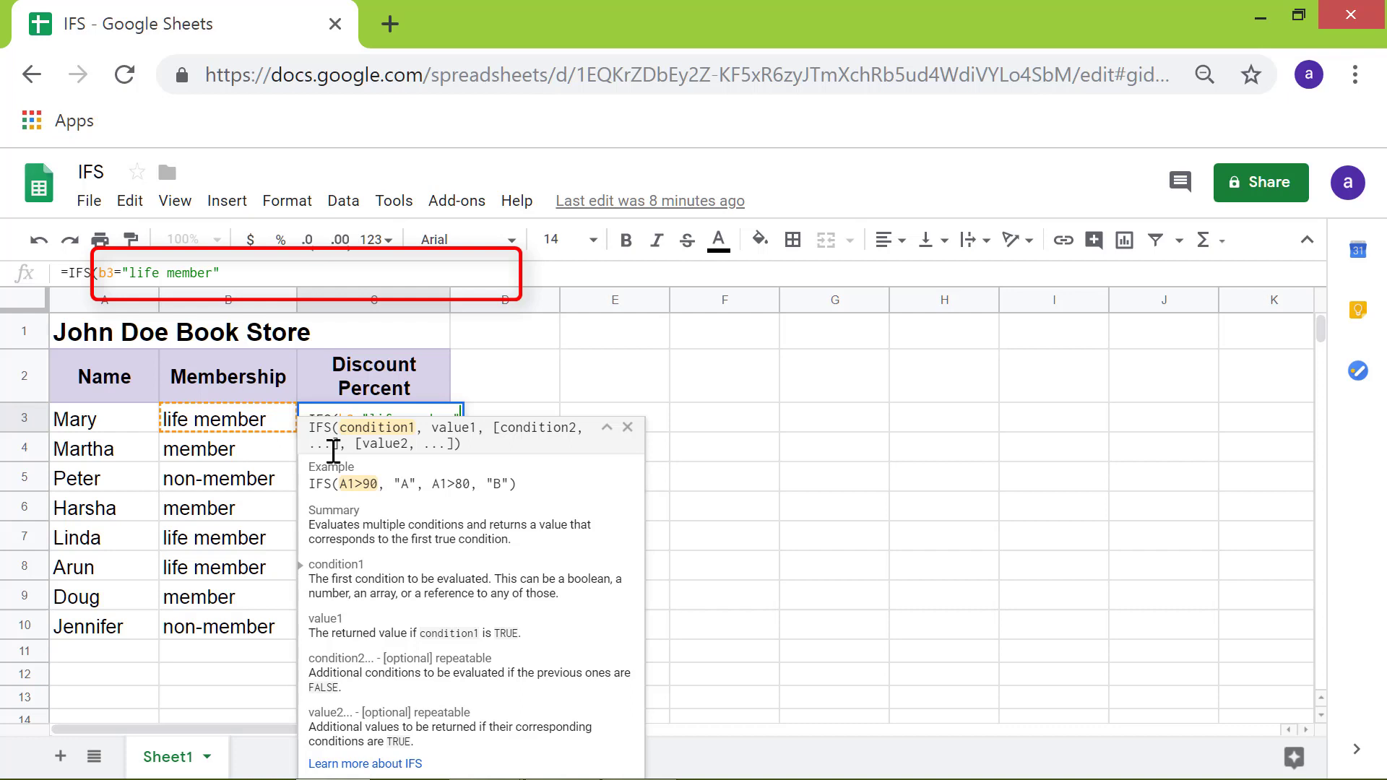
pyautogui.write(',')
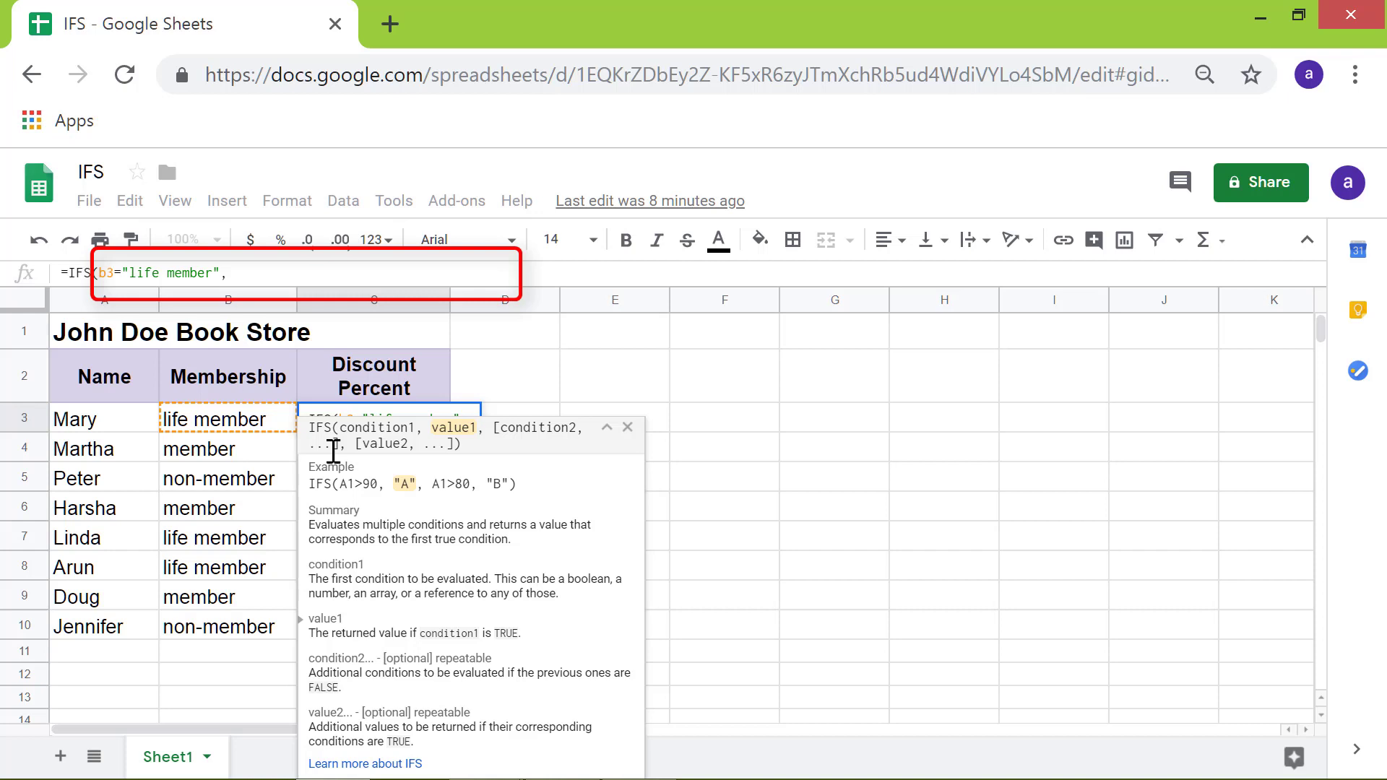
pyautogui.write('20')
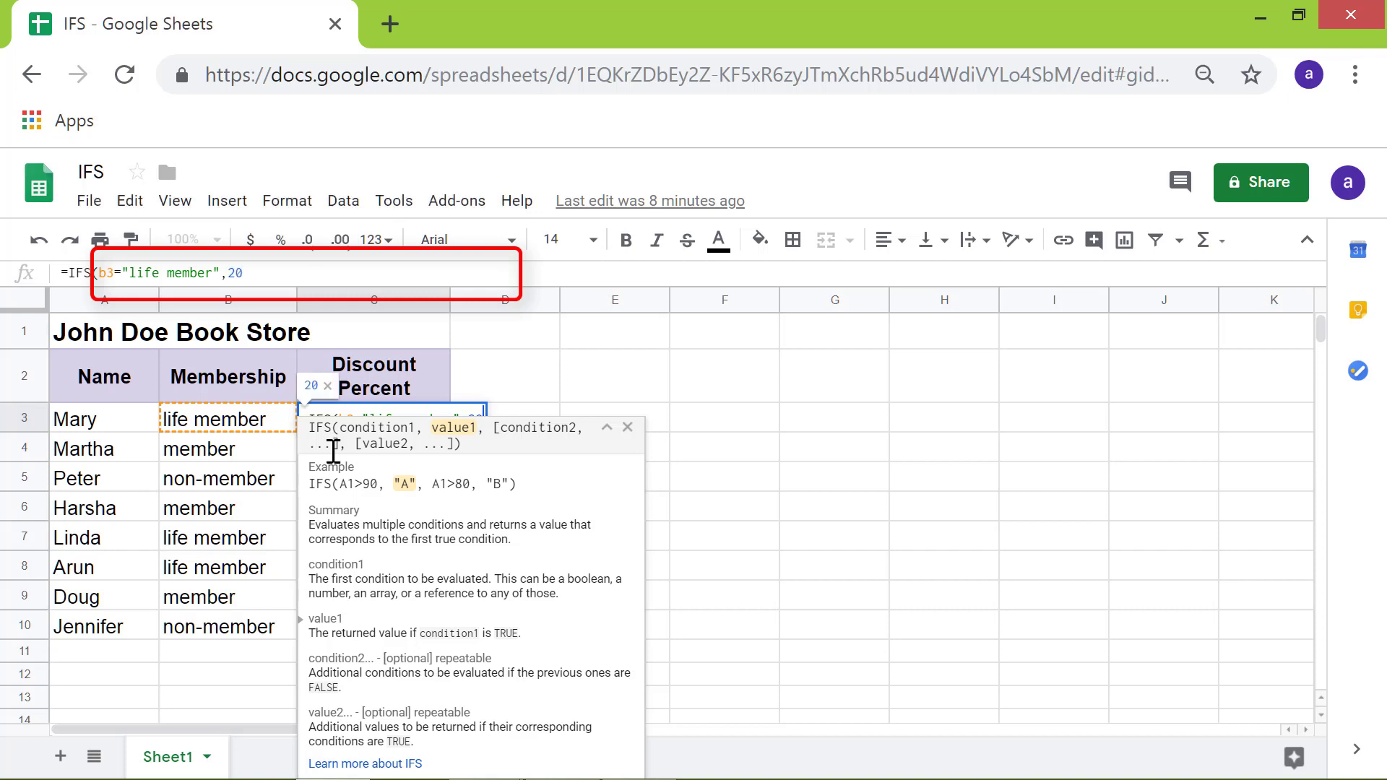
pyautogui.write(',')
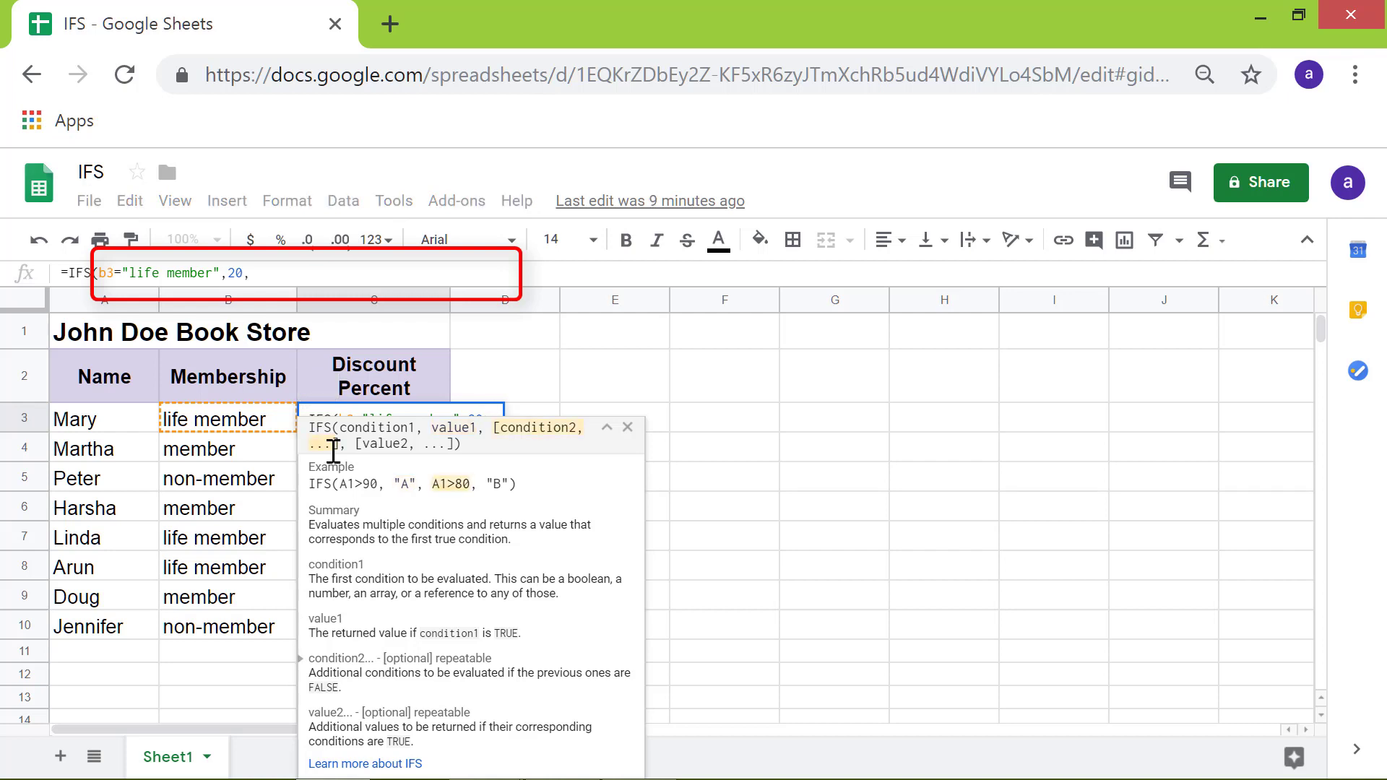
# Step: Add the second IFS condition: B3 equal to "member" returns 10
pyautogui.write('b')
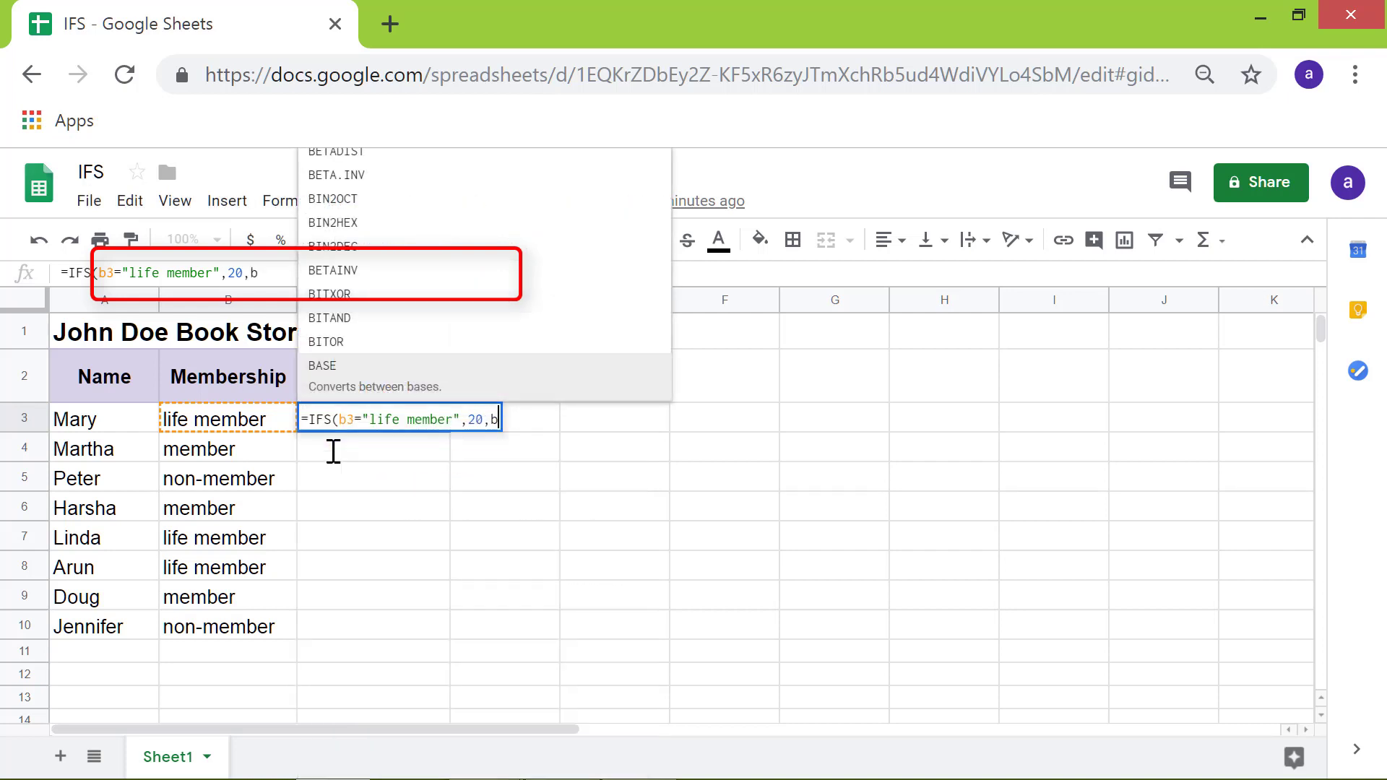
pyautogui.write('3=')
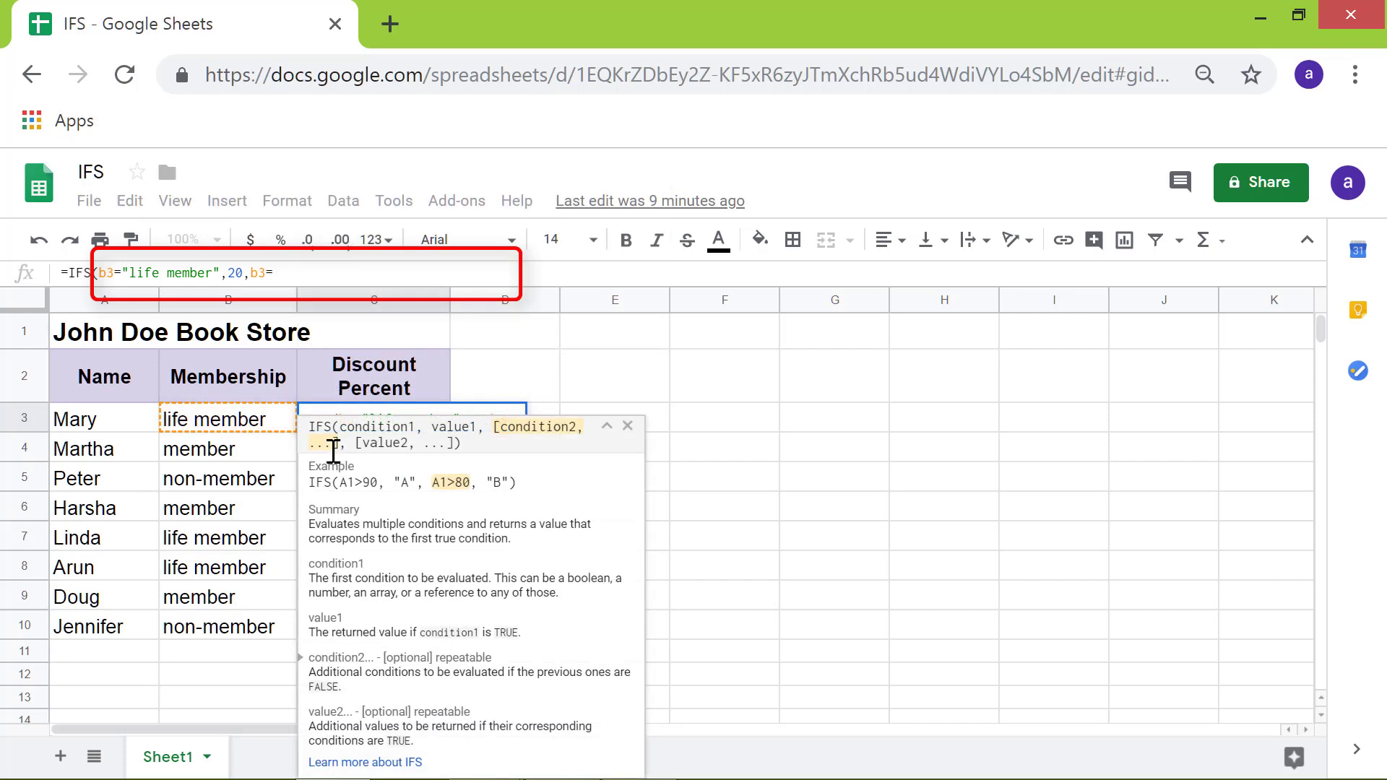
pyautogui.write('"mem')
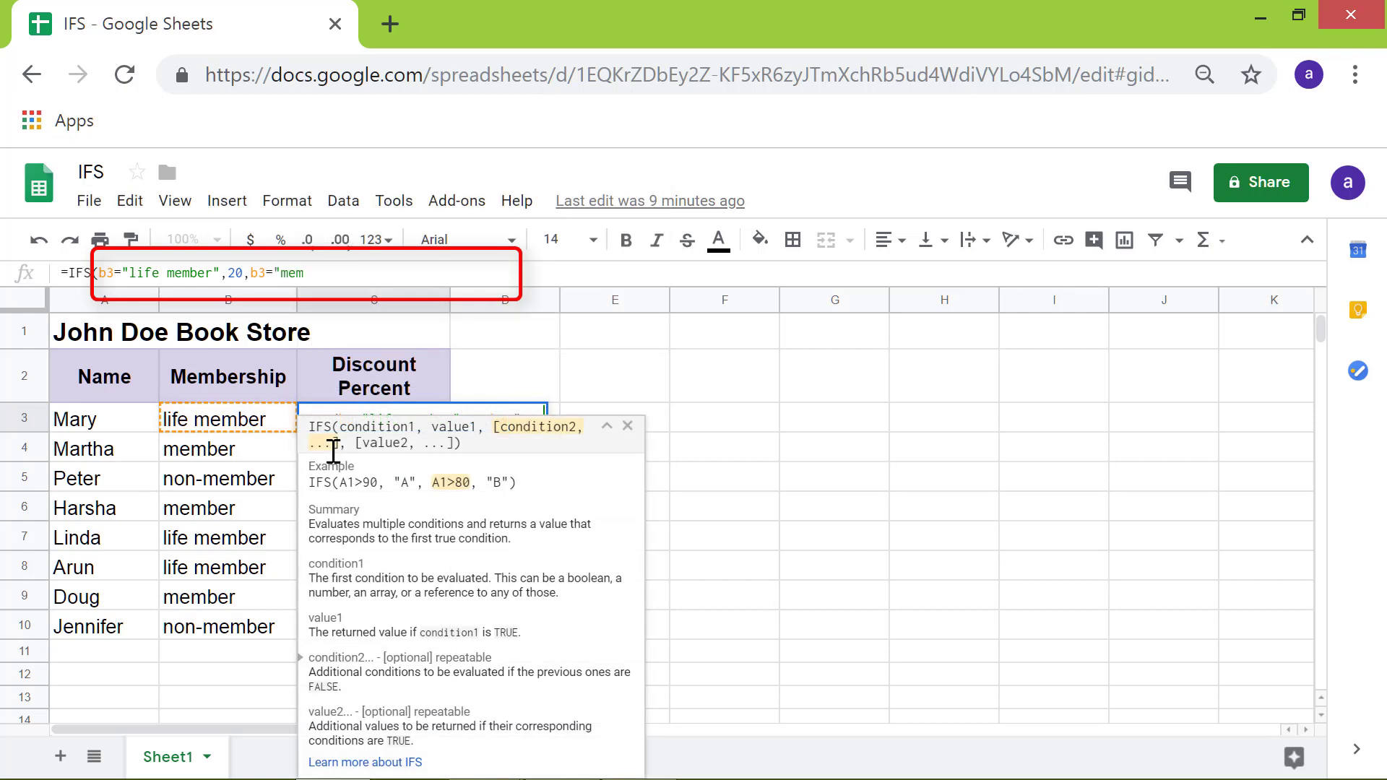
pyautogui.write('ber",')
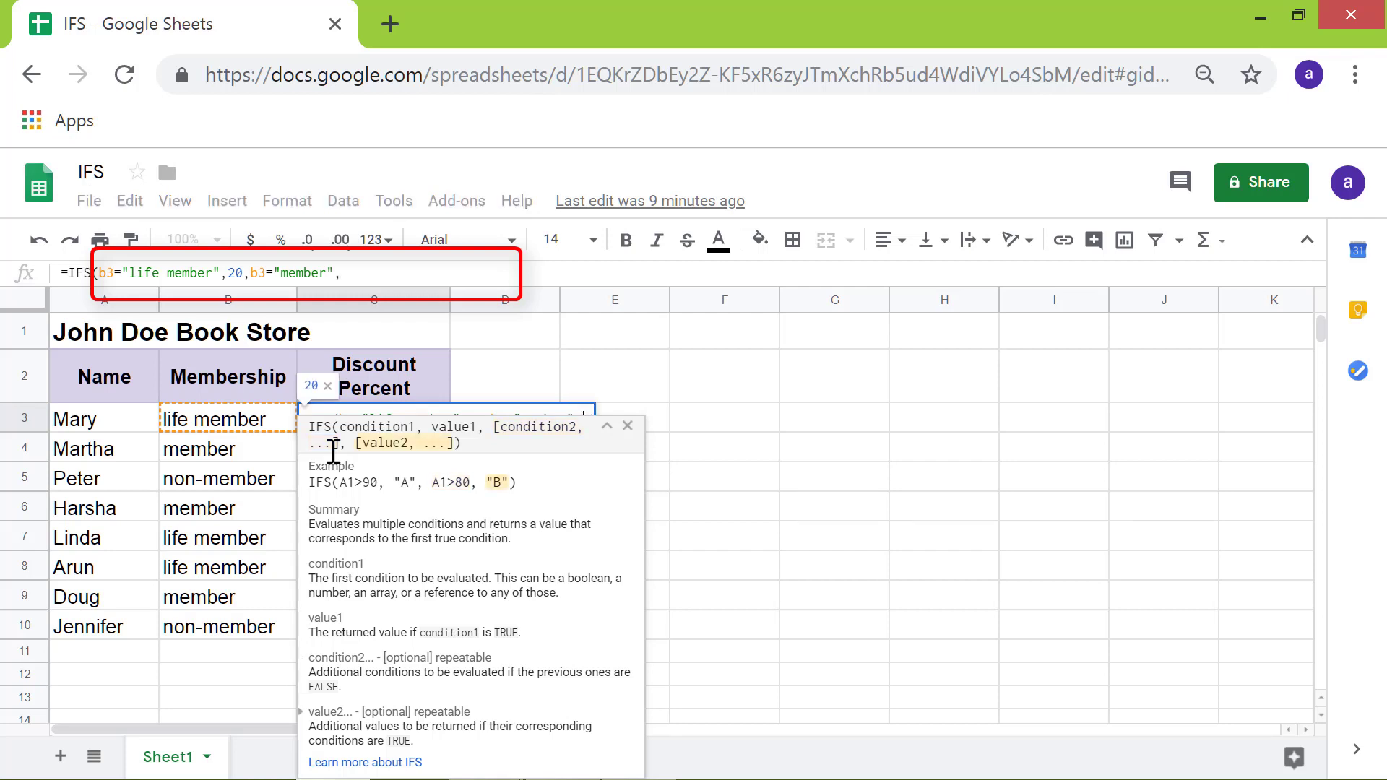
pyautogui.write('10')
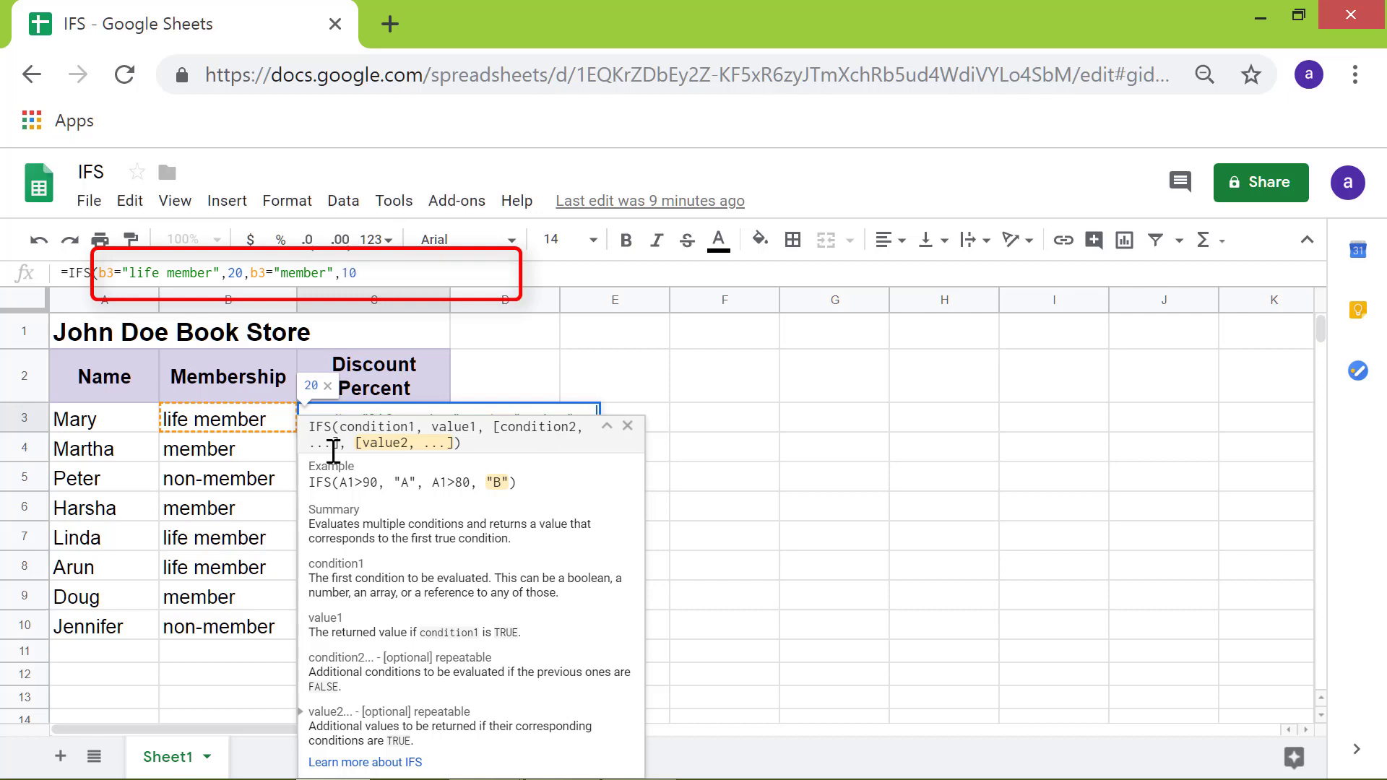
pyautogui.write(',')
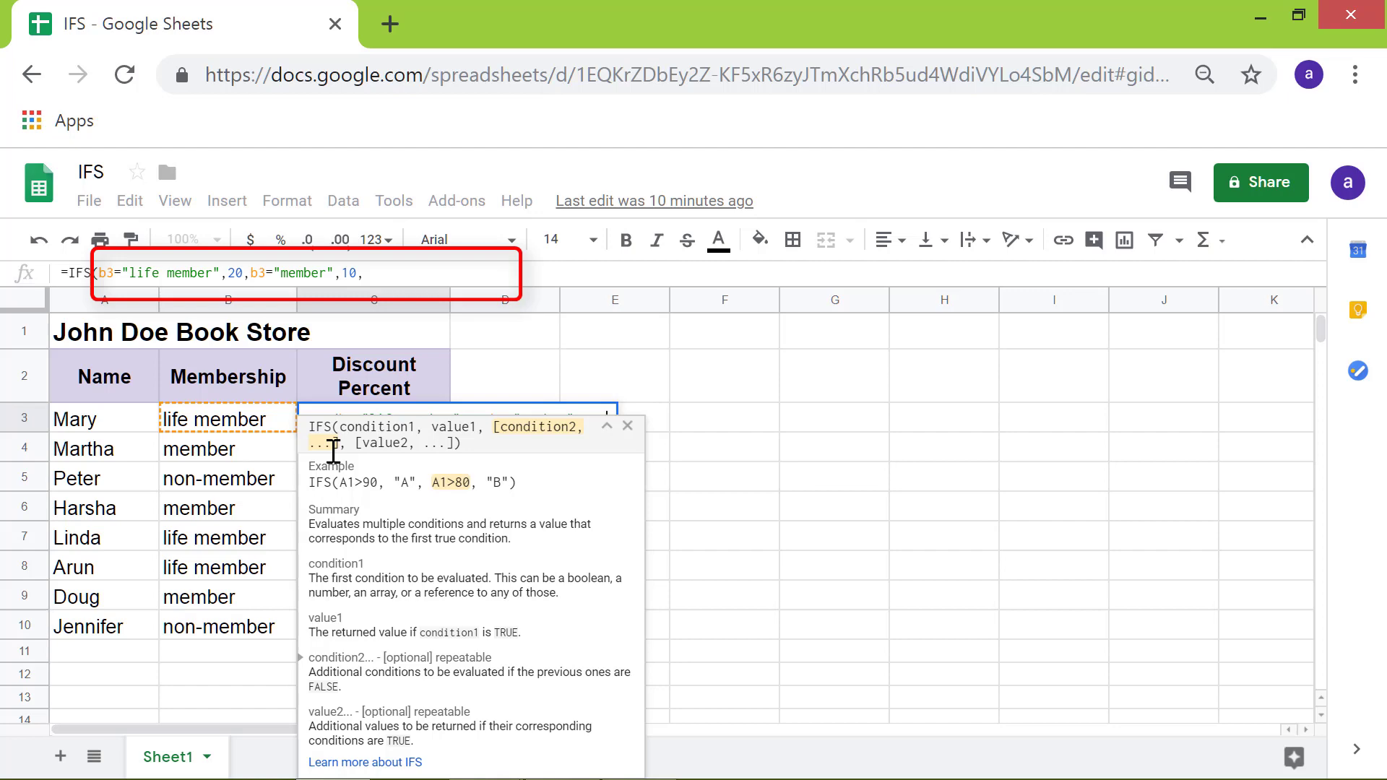
# Step: Add B3 equal to "non-member" returning 5 and commit the formula
pyautogui.write('b3=')
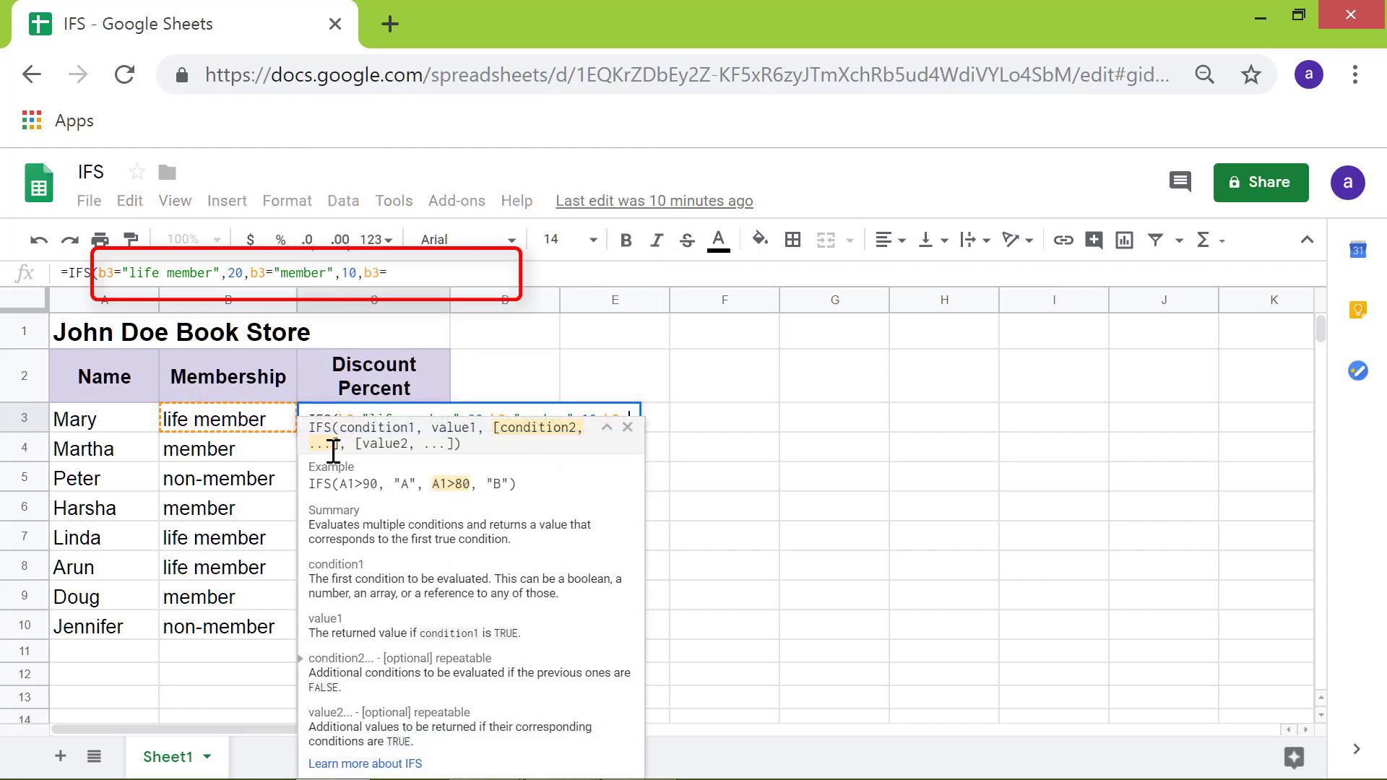
pyautogui.write('"non-m')
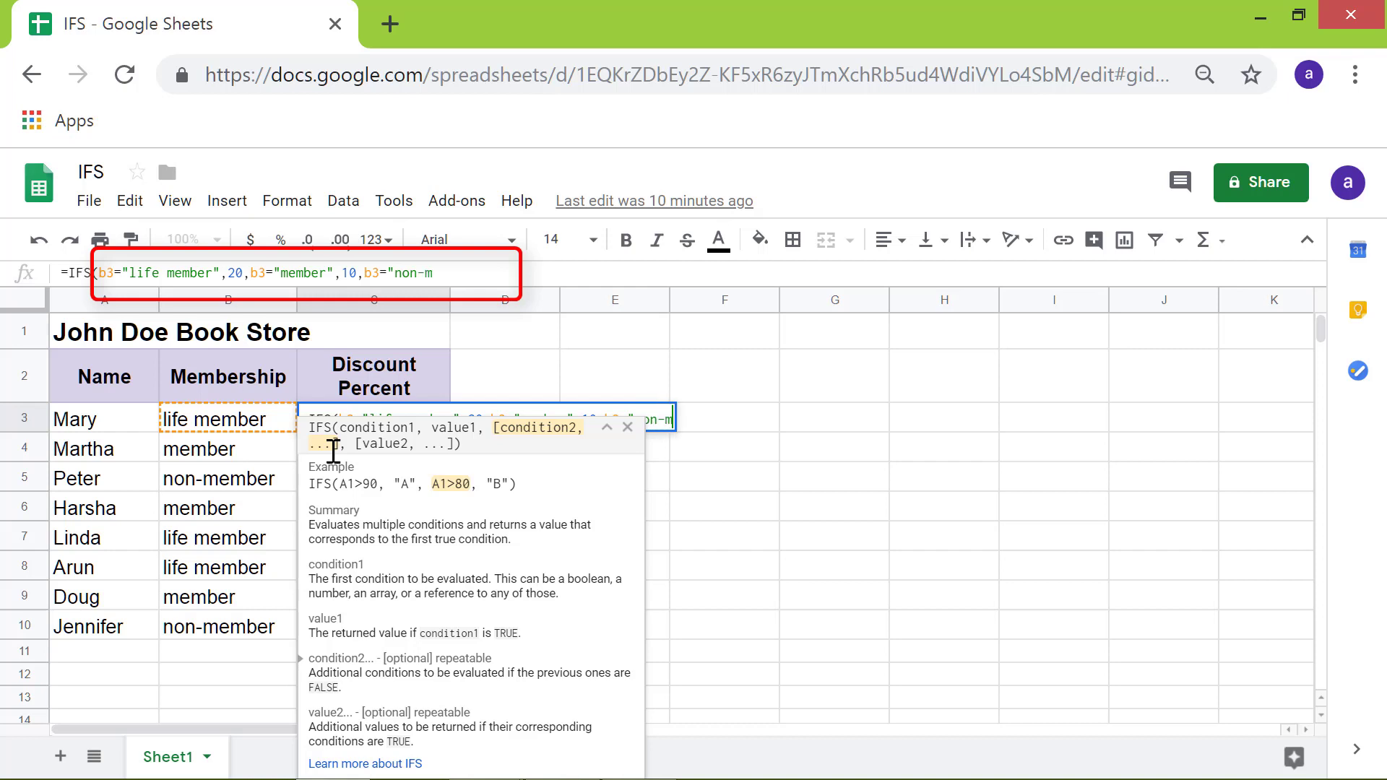
pyautogui.write('ember')
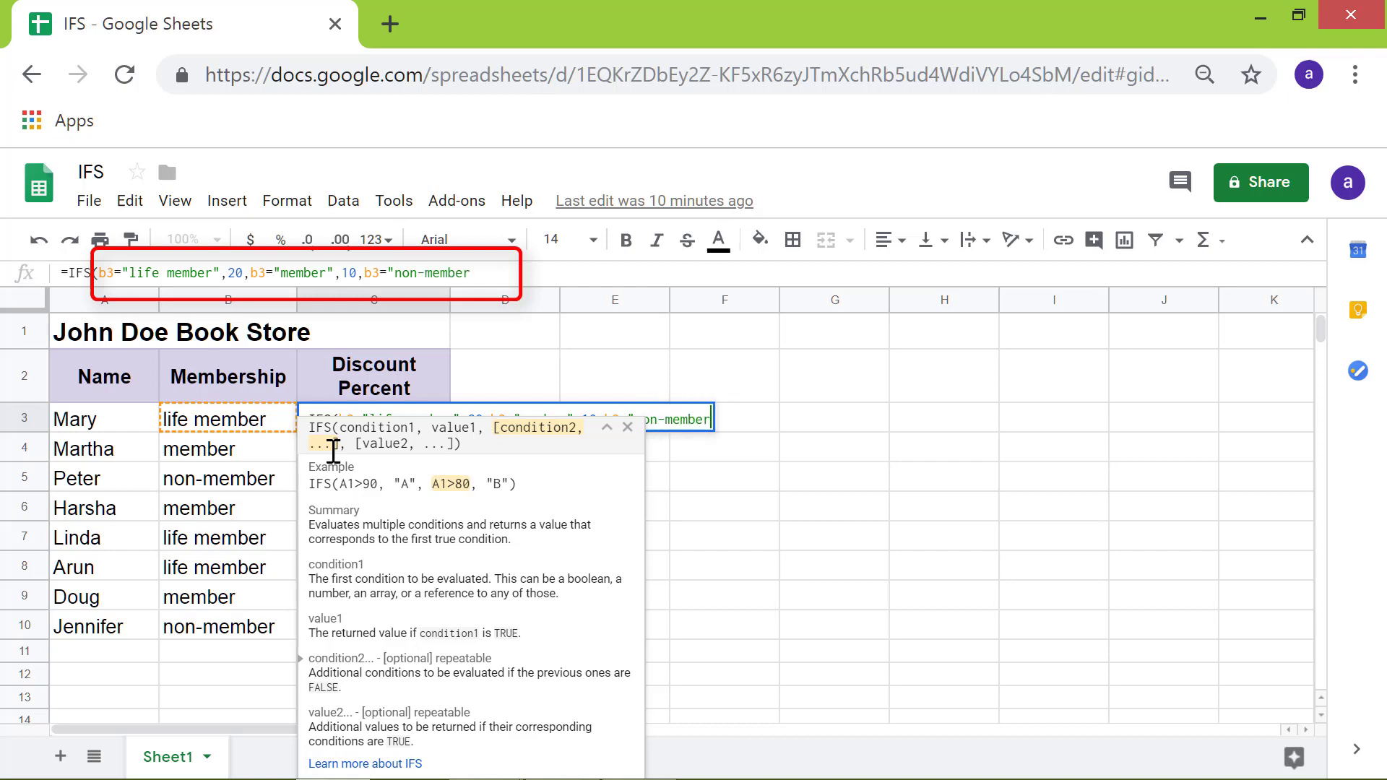
pyautogui.write('",')
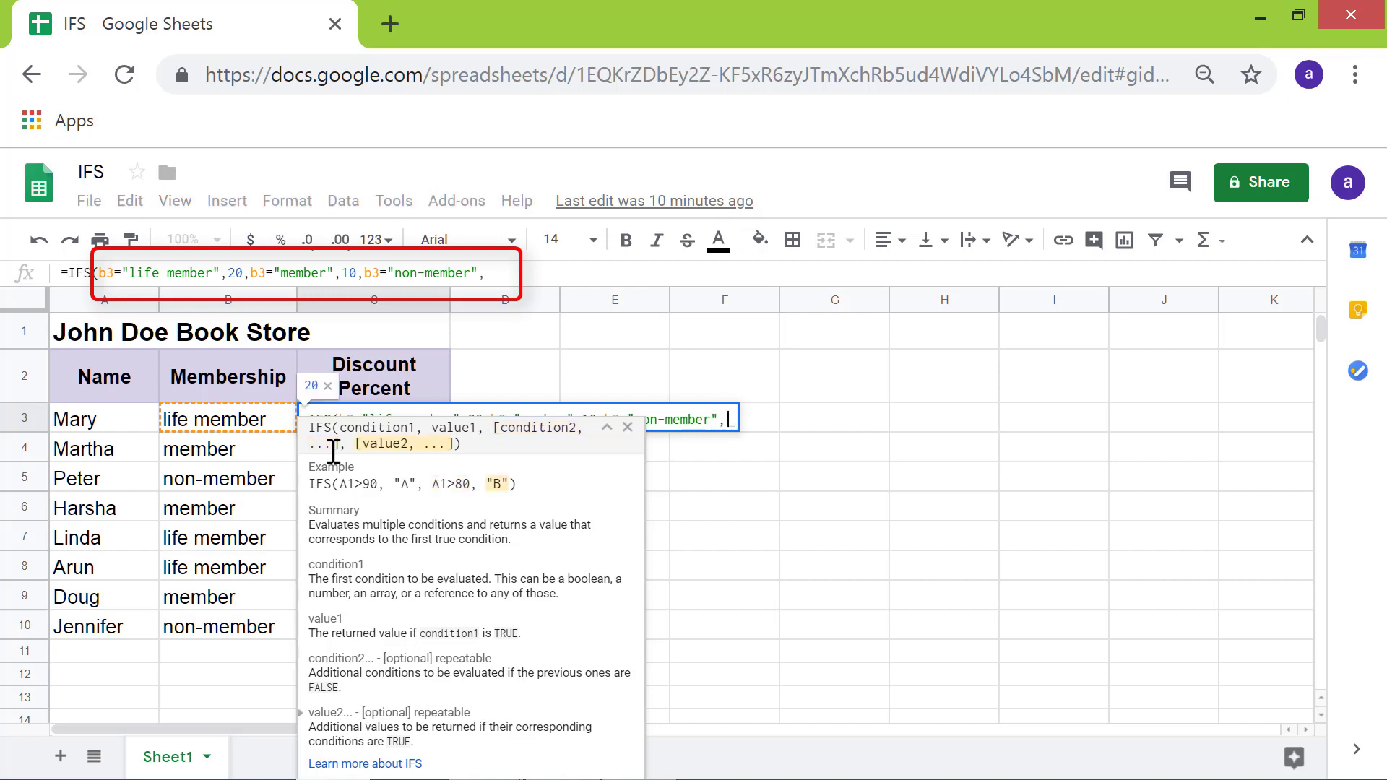
pyautogui.write('5')
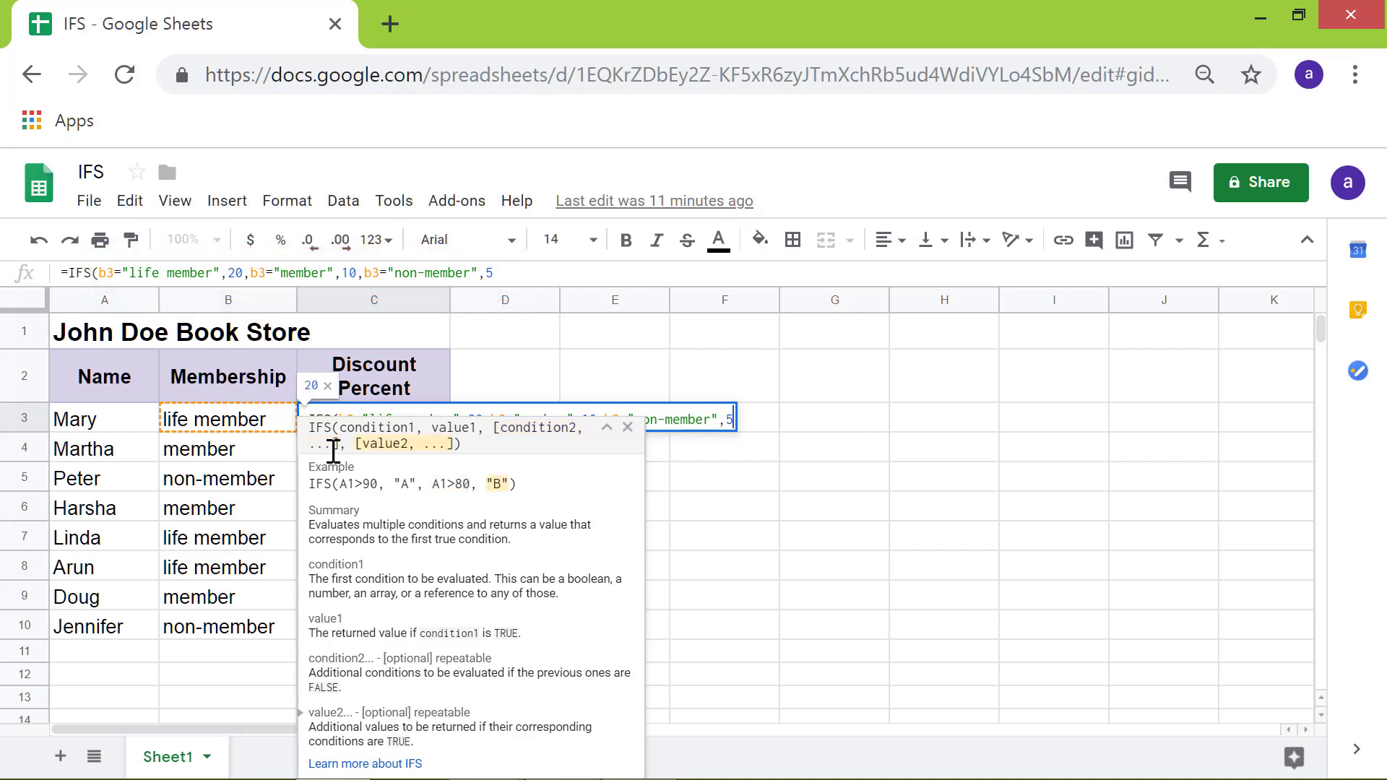
pyautogui.press('Enter')
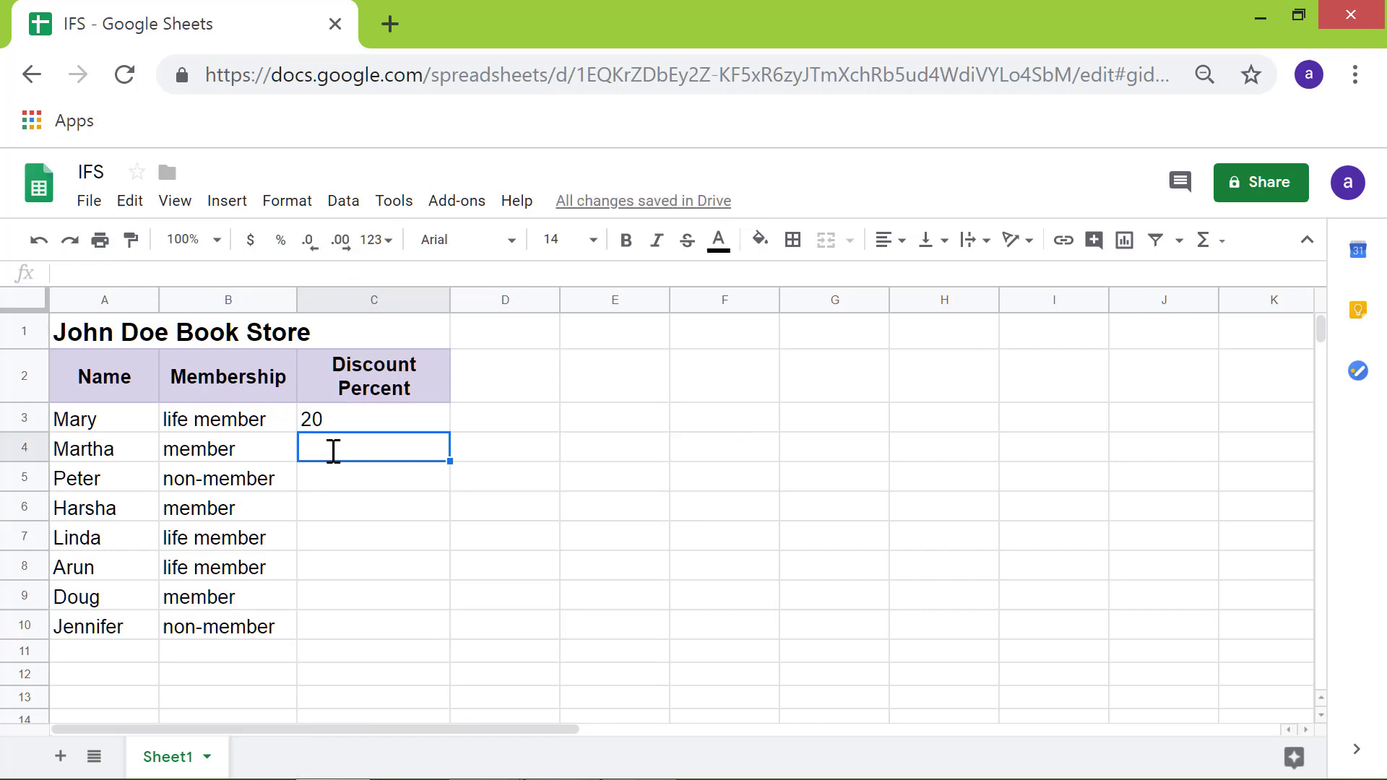
pyautogui.click(373, 418)
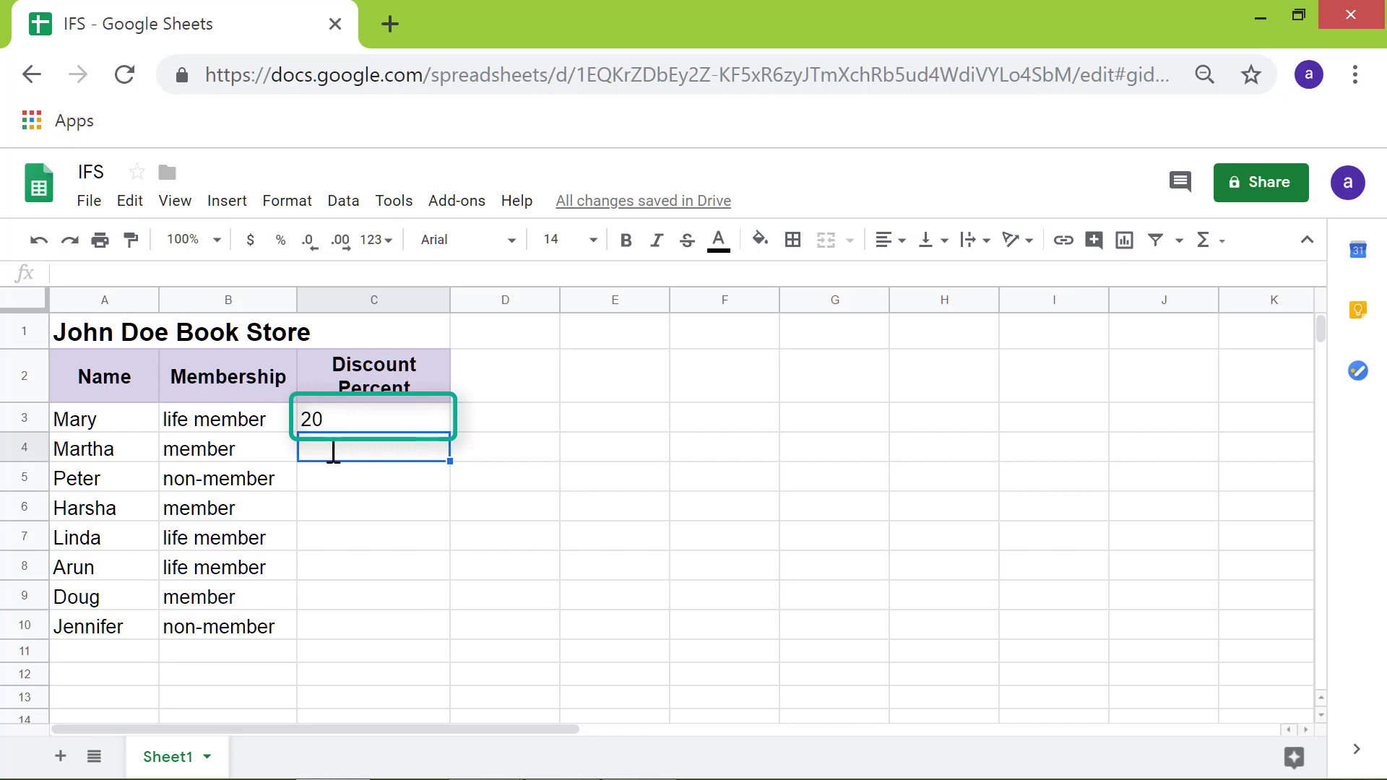
pyautogui.press('enter')
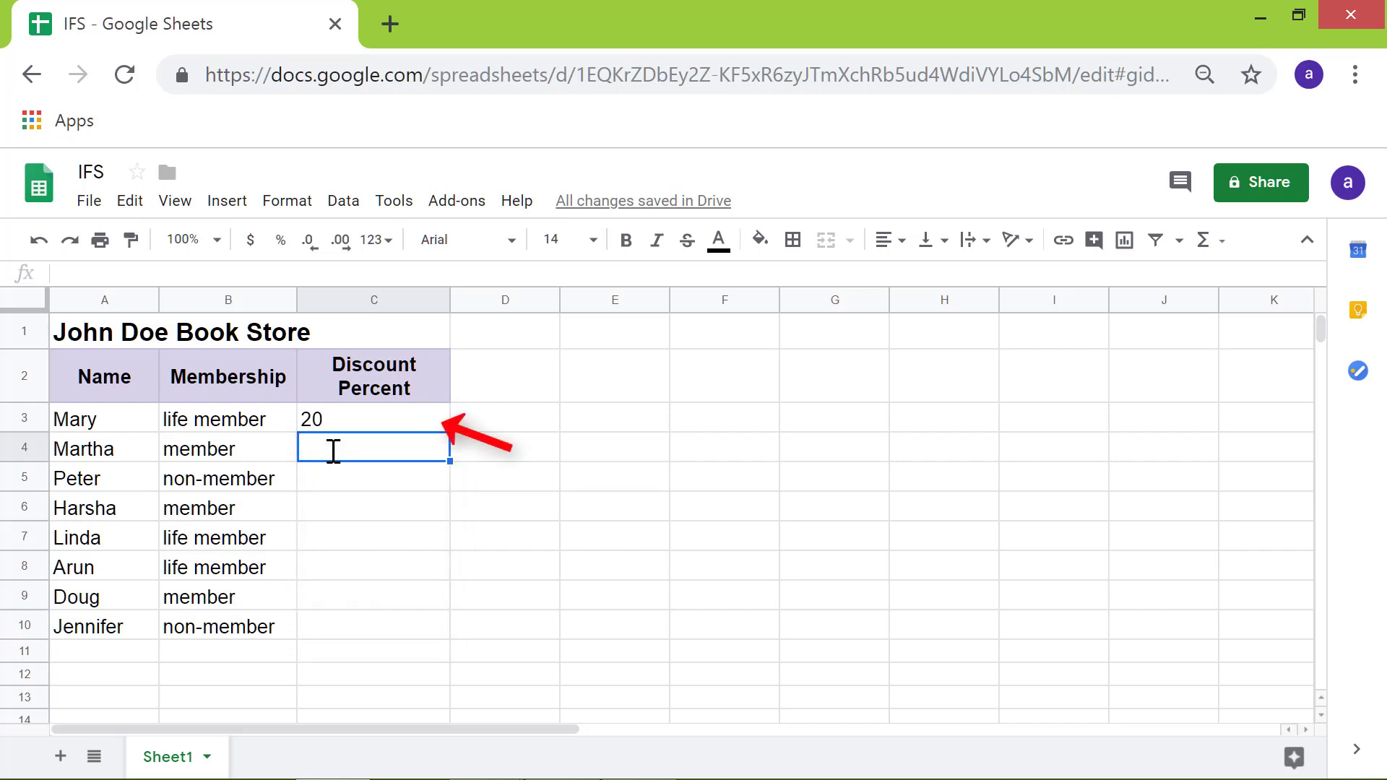
# Step: Copy the C3 IFS formula down through C10, then deselect
pyautogui.click(372, 418)
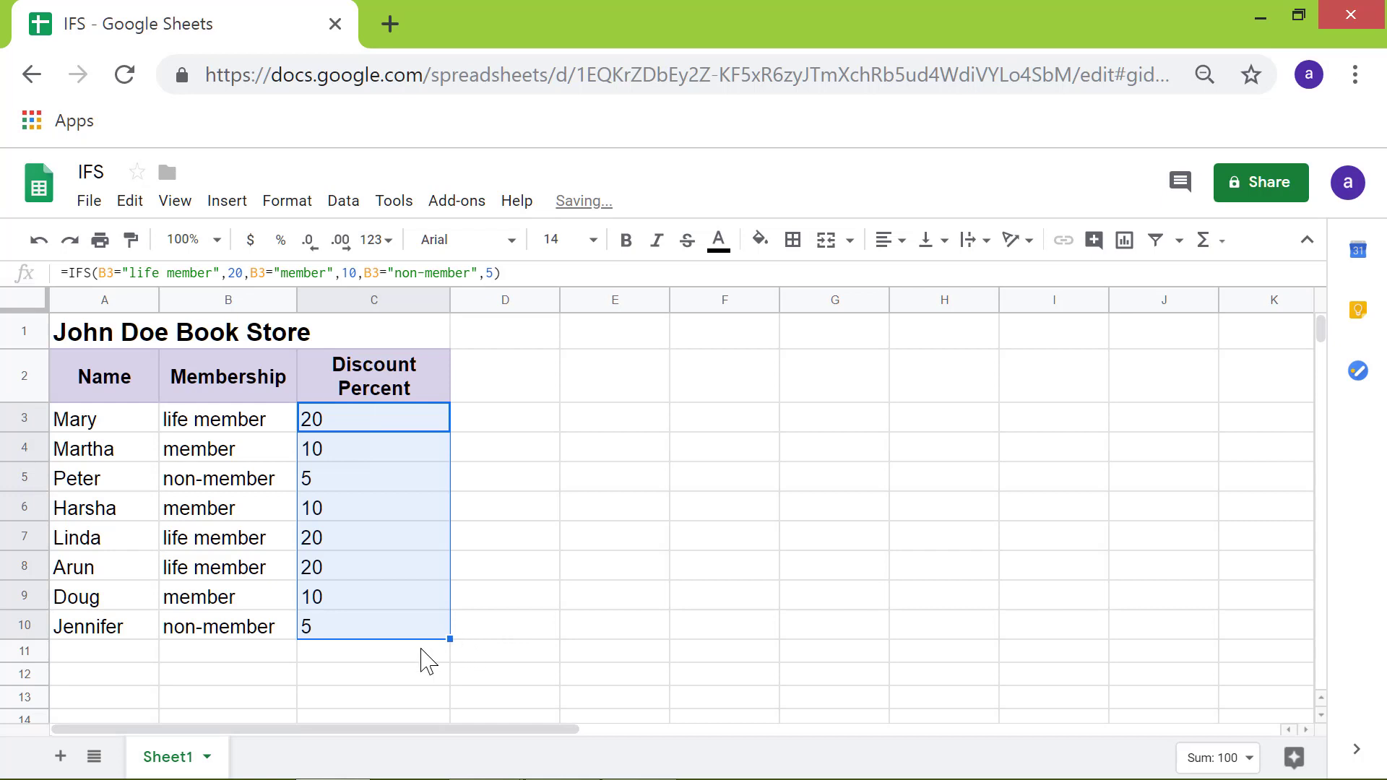
pyautogui.click(372, 651)
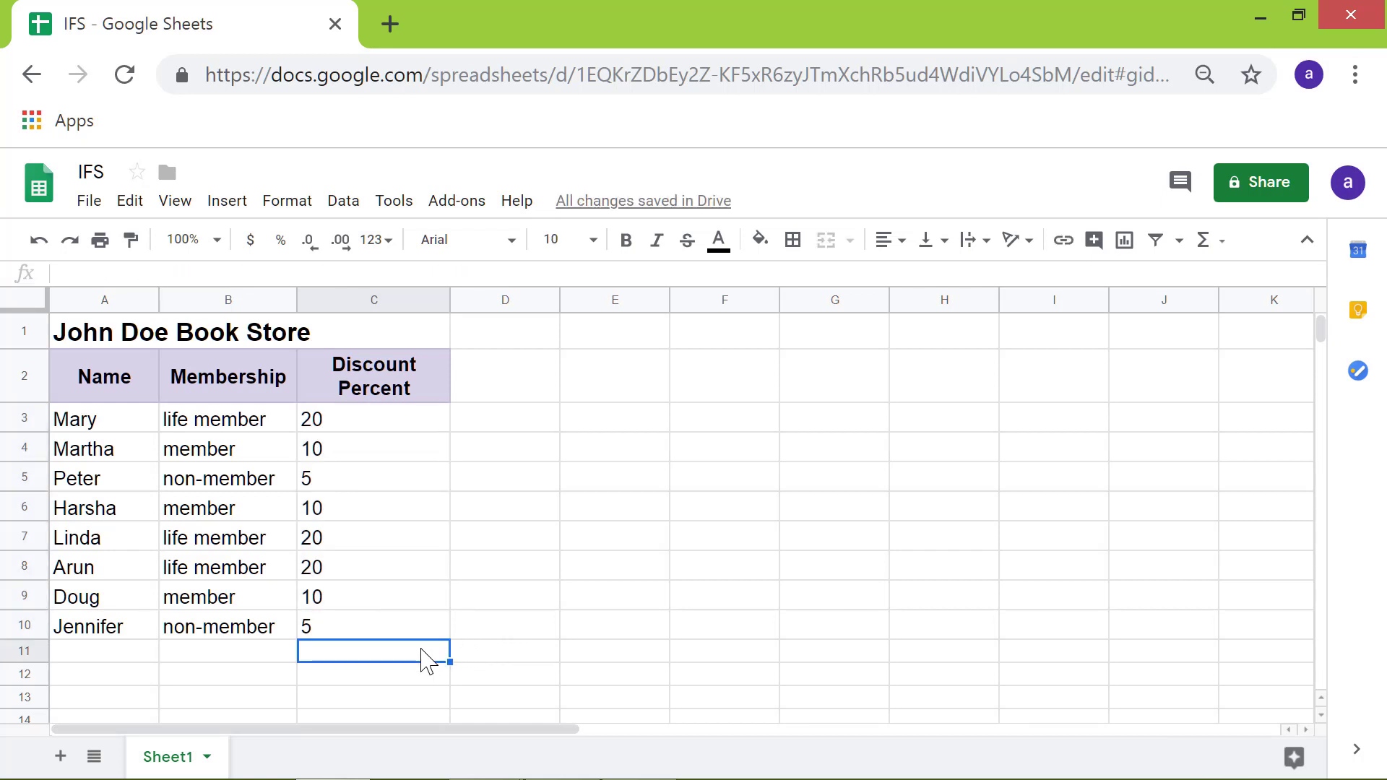